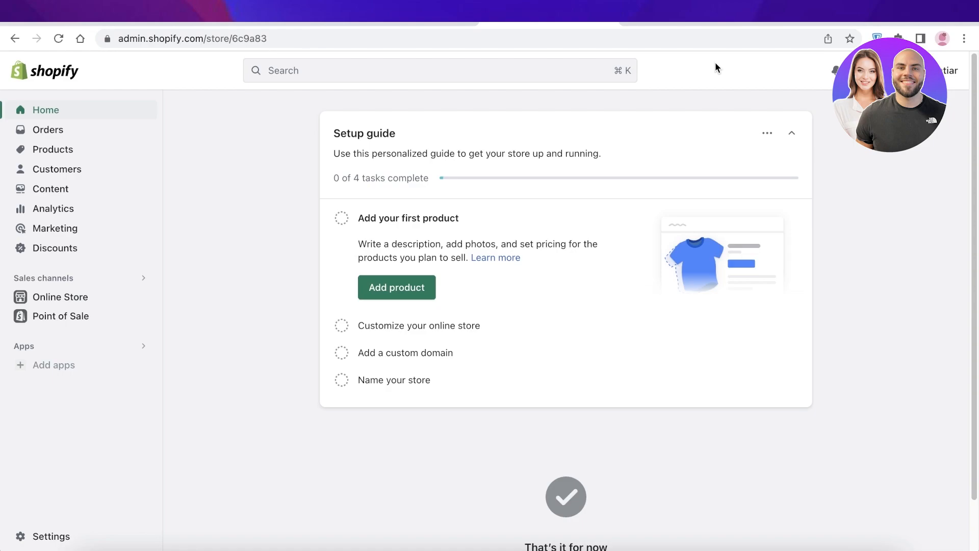
pyautogui.moveTo(195, 196)
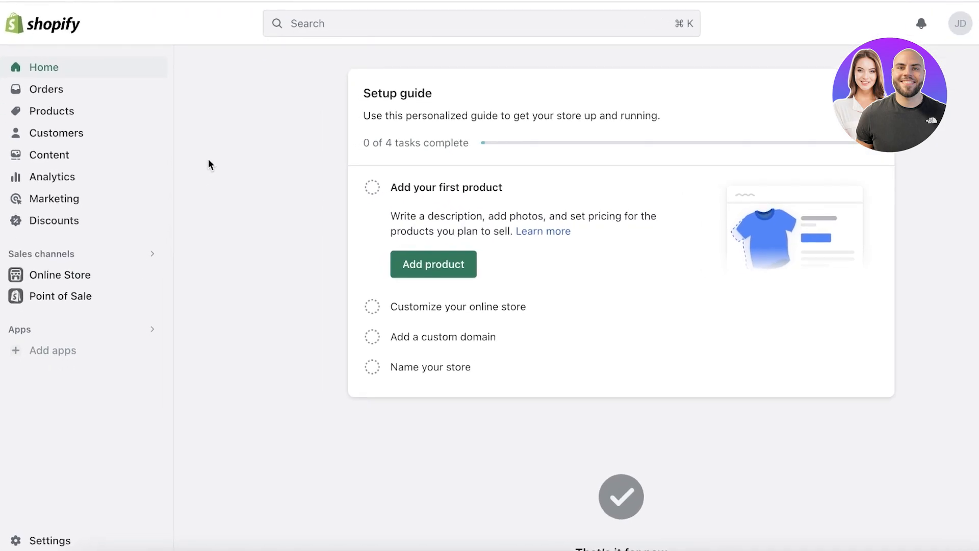
pyautogui.moveTo(481, 303)
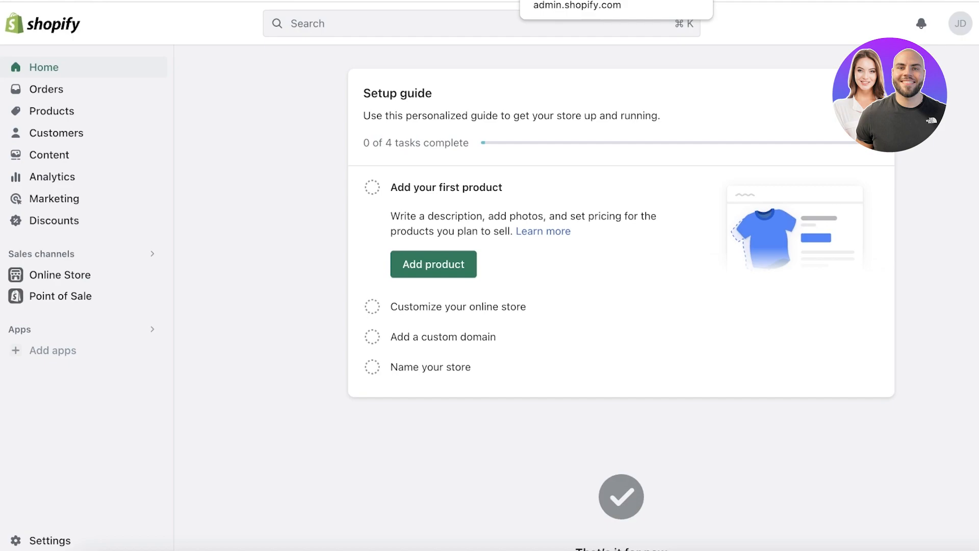
pyautogui.moveTo(470, 110)
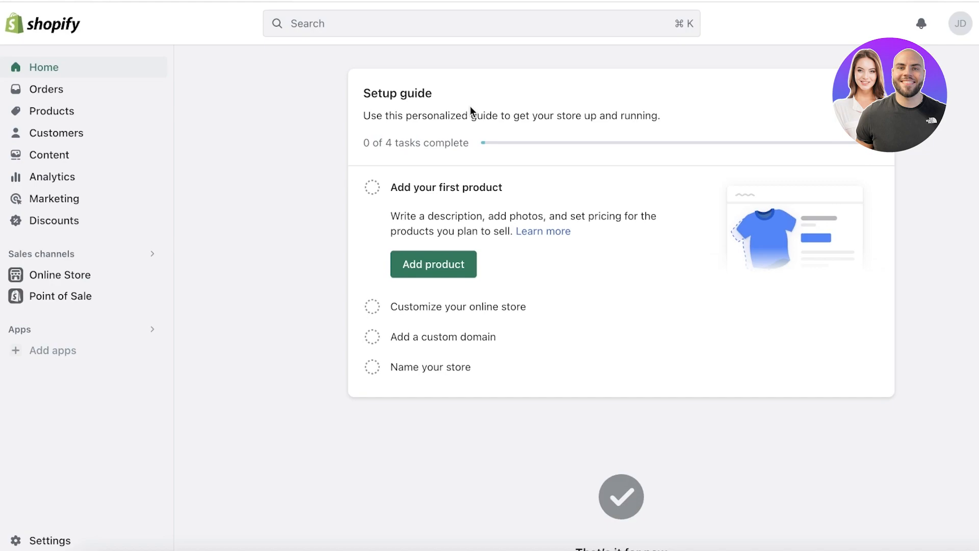
pyautogui.moveTo(401, 132)
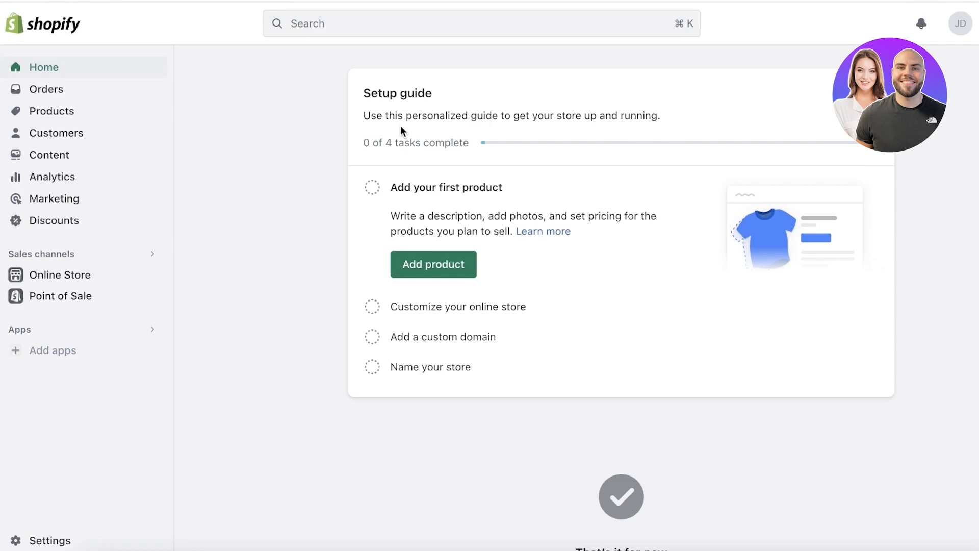
pyautogui.moveTo(956, 123)
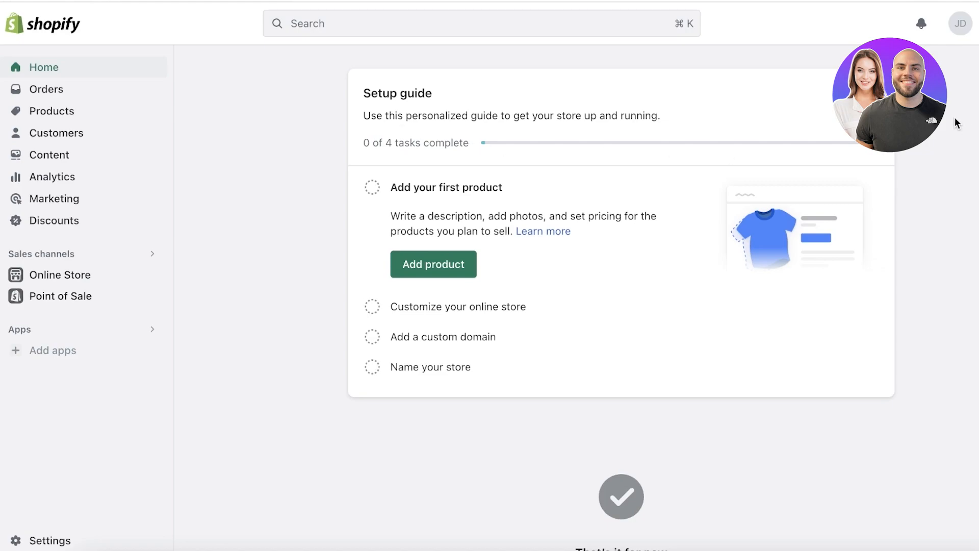
pyautogui.moveTo(465, 103)
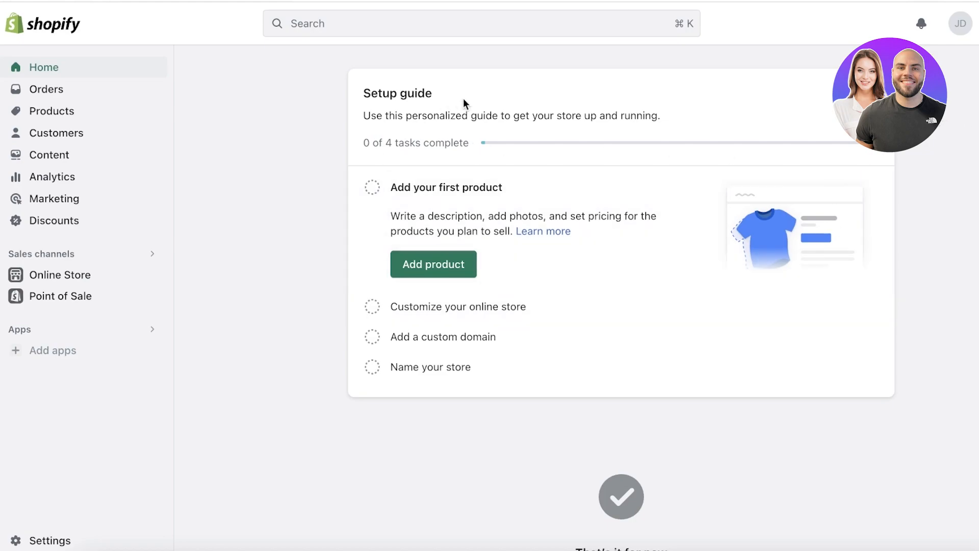
pyautogui.moveTo(462, 197)
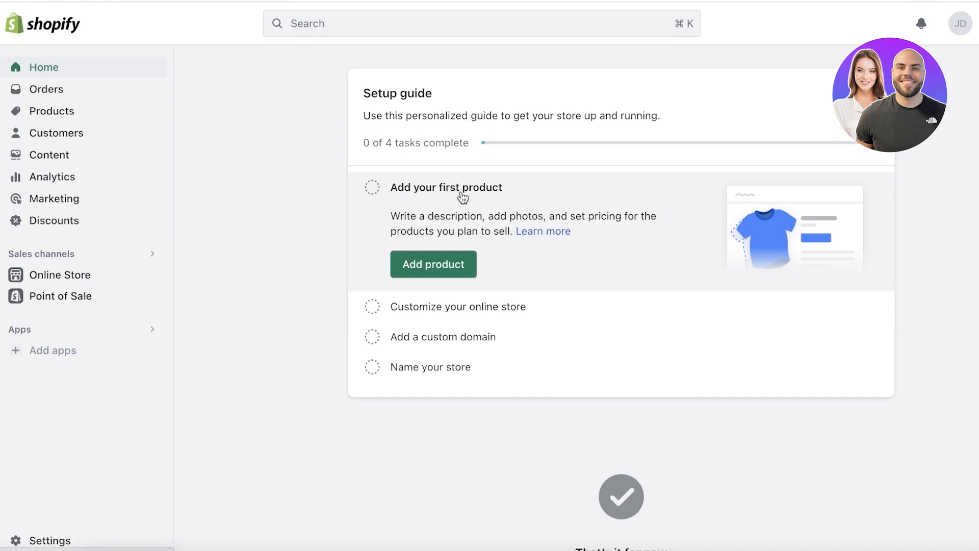
pyautogui.moveTo(539, 196)
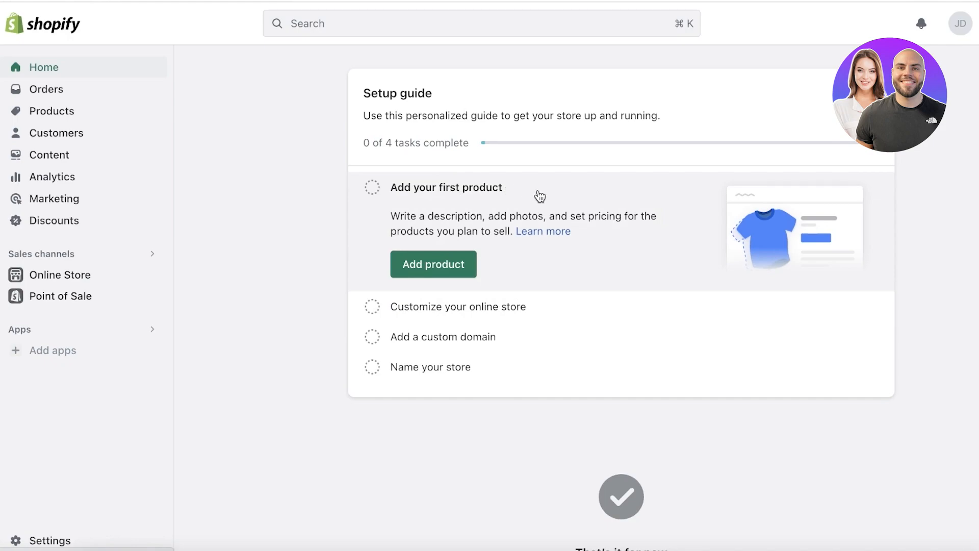
pyautogui.moveTo(459, 69)
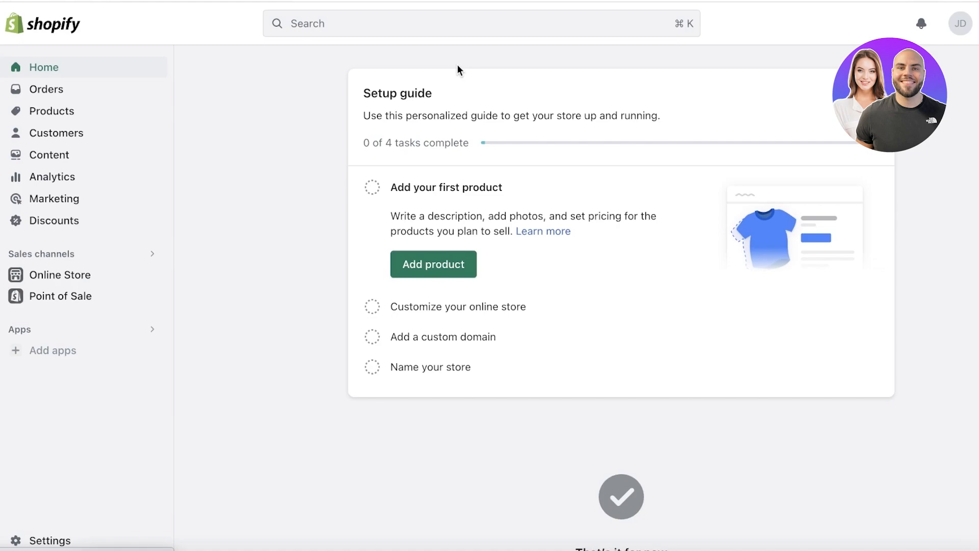
pyautogui.moveTo(456, 192)
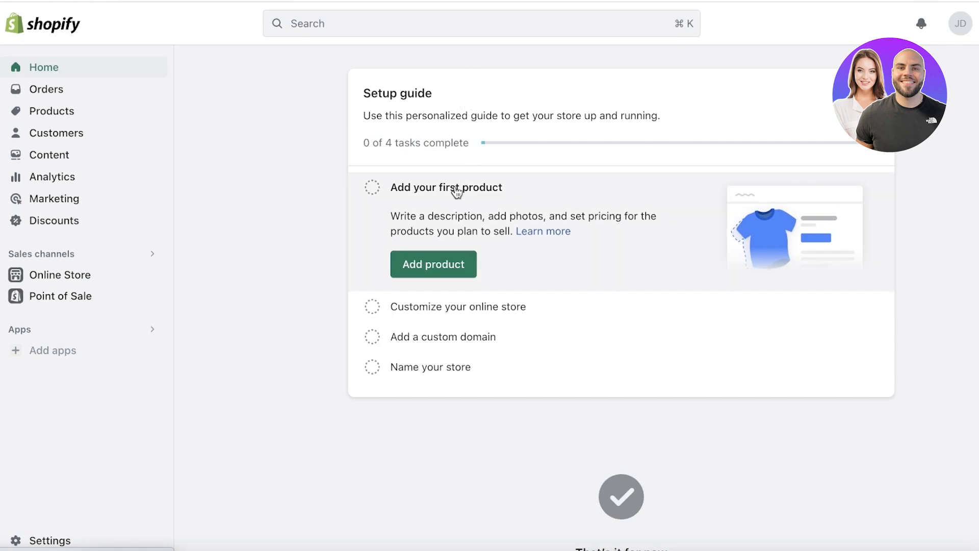
pyautogui.moveTo(552, 5)
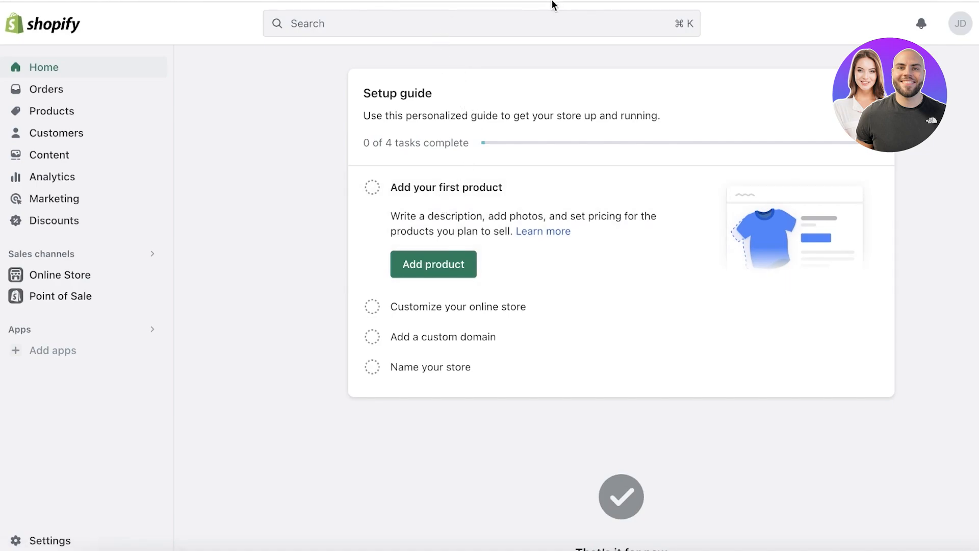
pyautogui.moveTo(574, 252)
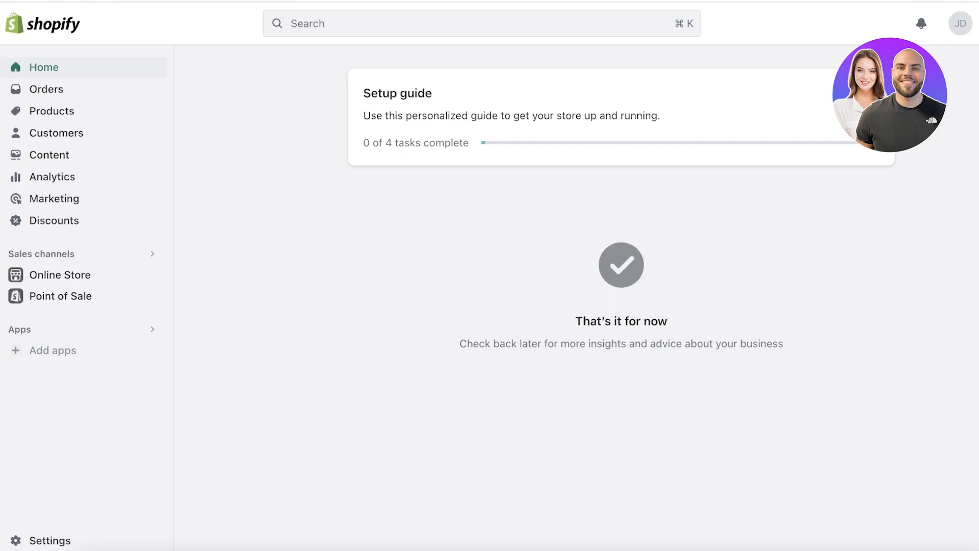
pyautogui.moveTo(62, 72)
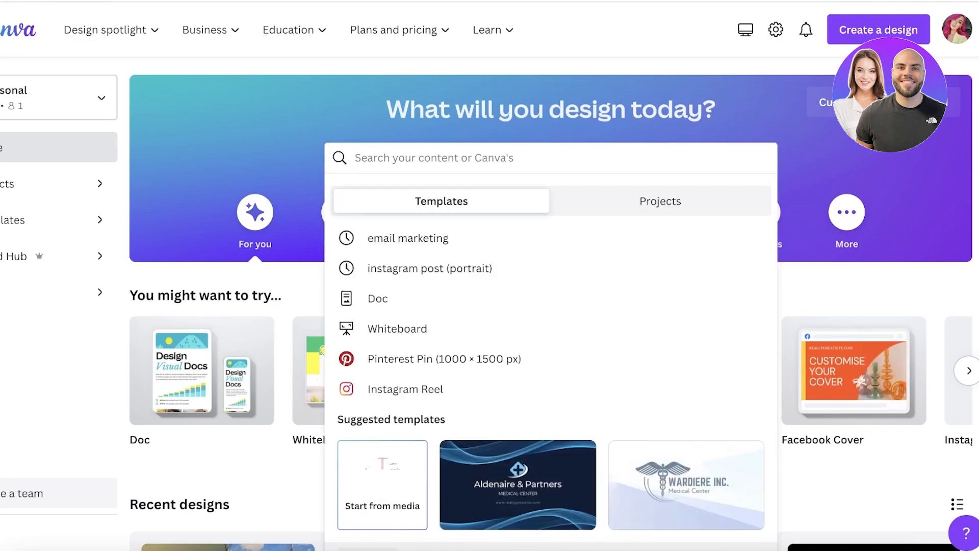
# Search Canva's home for 'favicon logo' templates
pyautogui.write('favic')
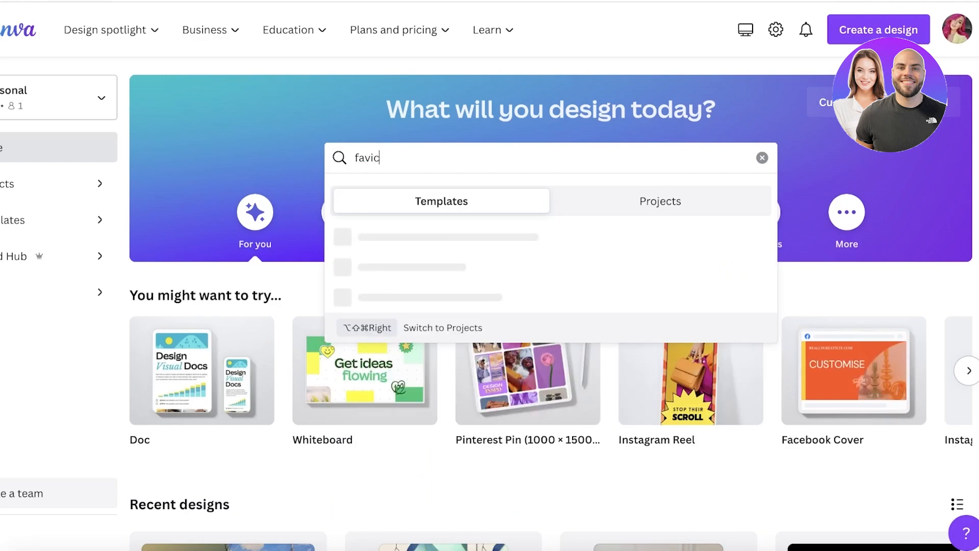
pyautogui.write('on')
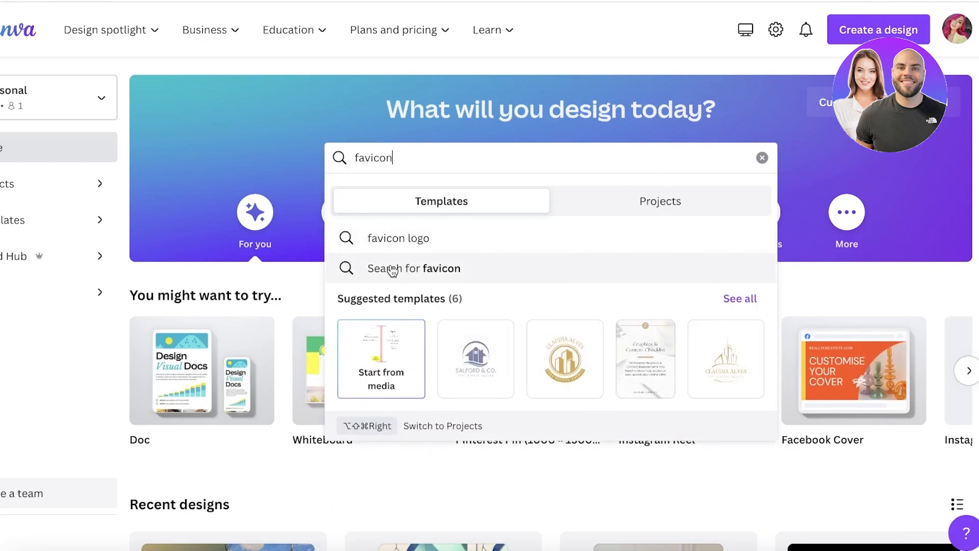
pyautogui.click(414, 268)
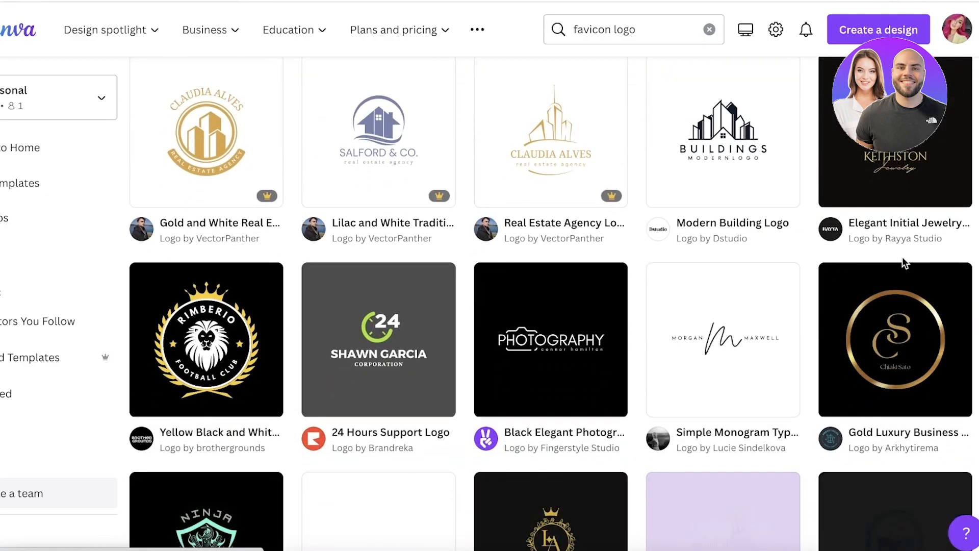
# Browse the results and open the Black and White Simple Circle shoes logo template
pyautogui.scroll(-3)
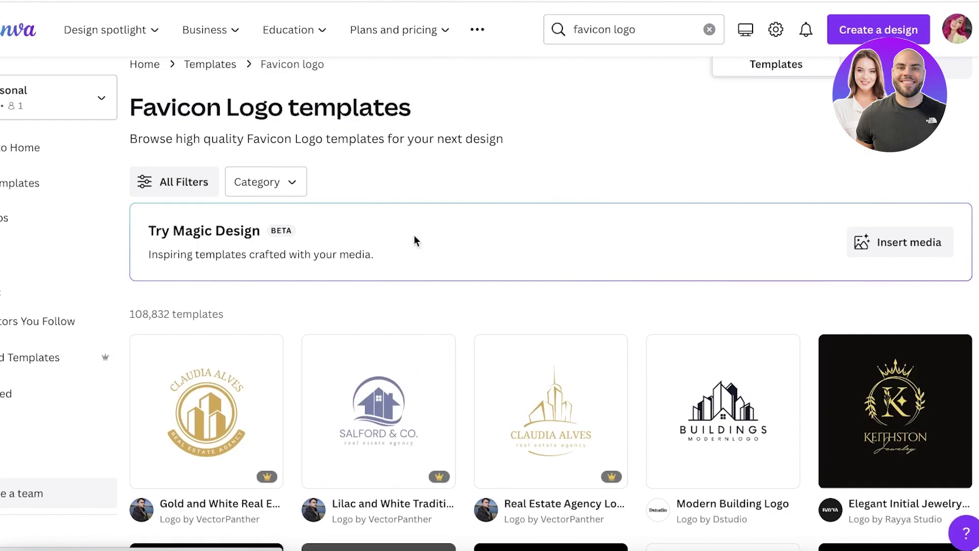
pyautogui.click(265, 182)
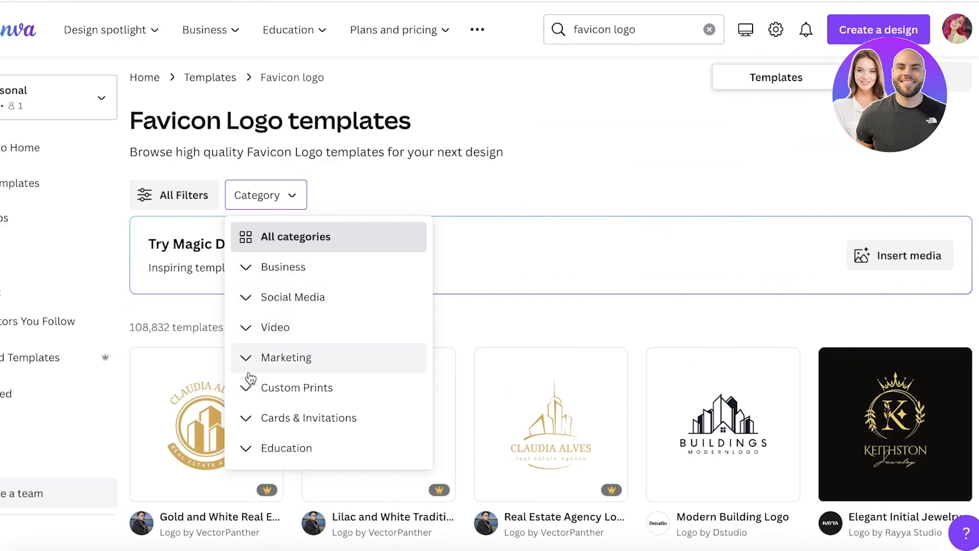
pyautogui.click(183, 194)
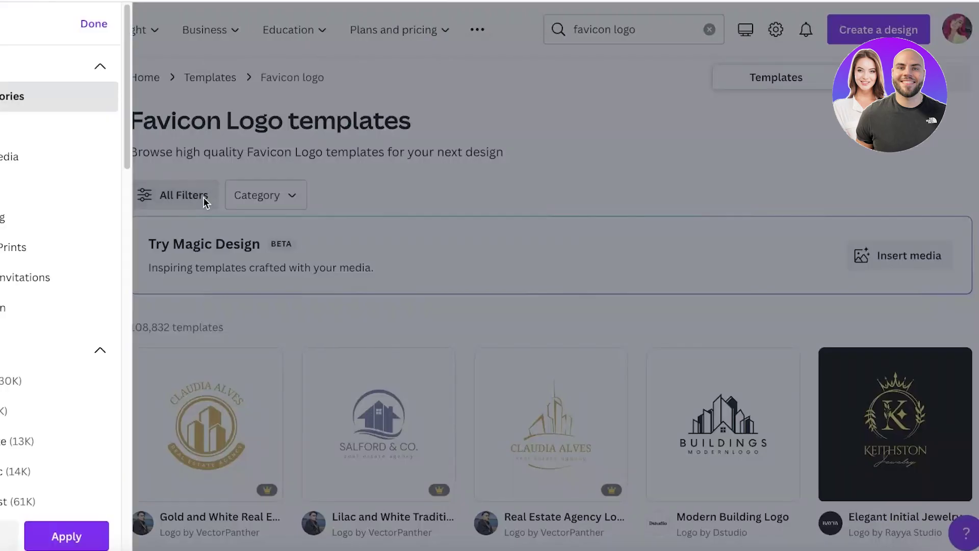
pyautogui.click(93, 23)
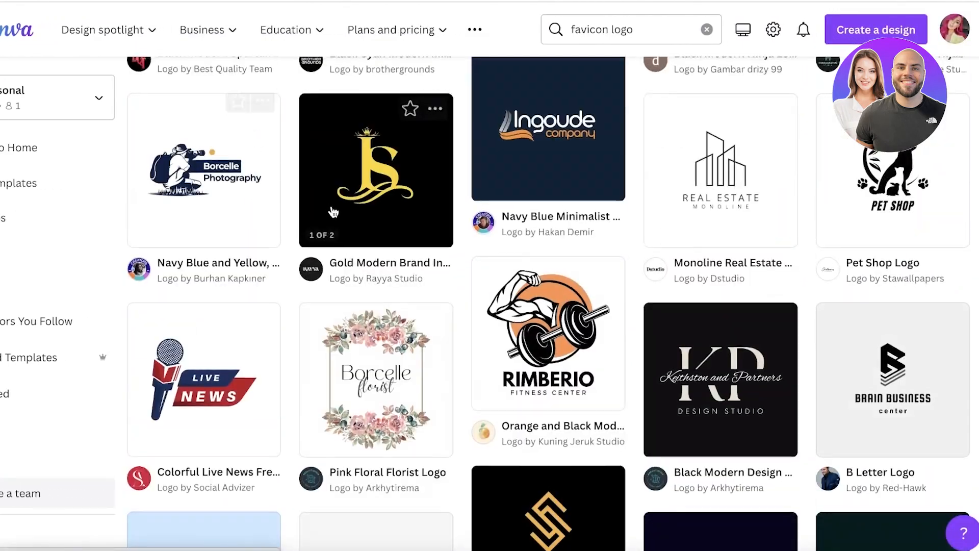
pyautogui.scroll(-3)
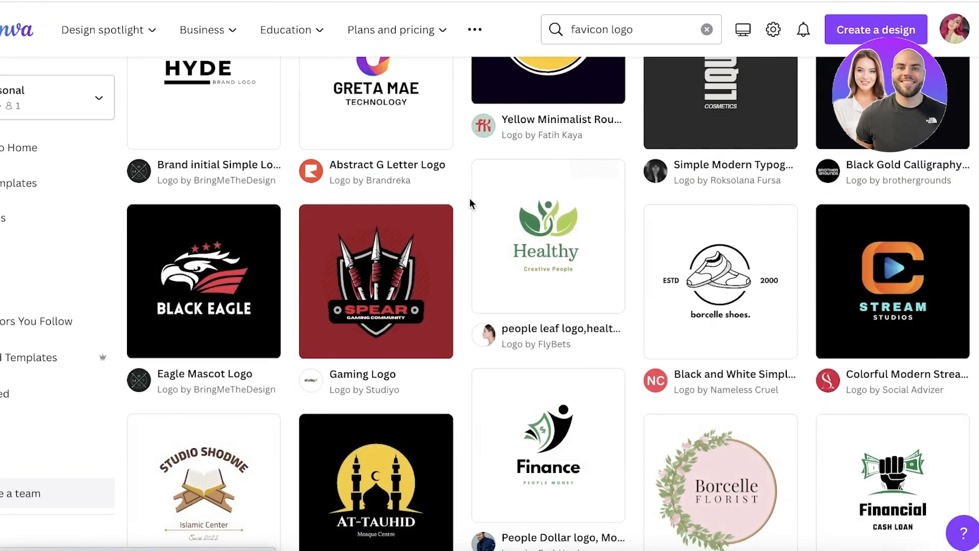
pyautogui.click(720, 281)
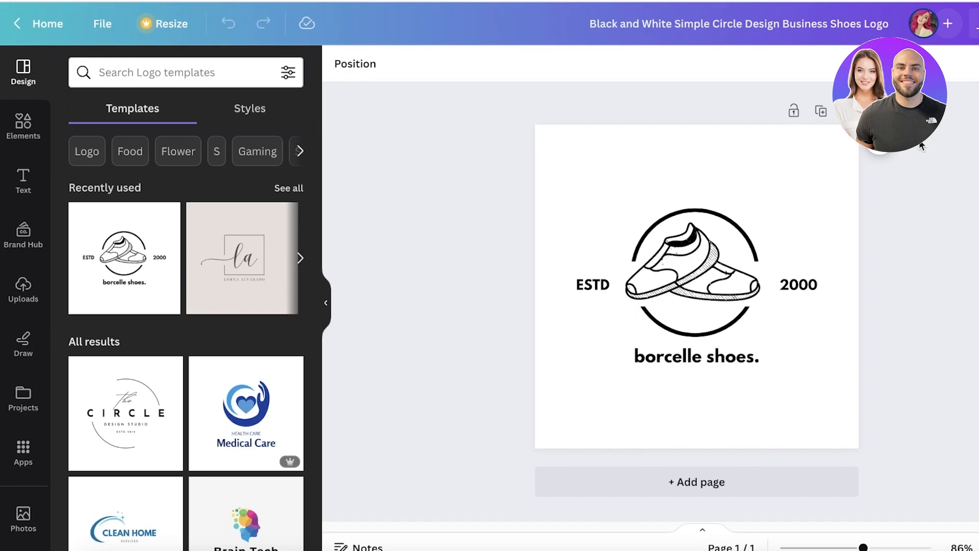
pyautogui.moveTo(925, 145)
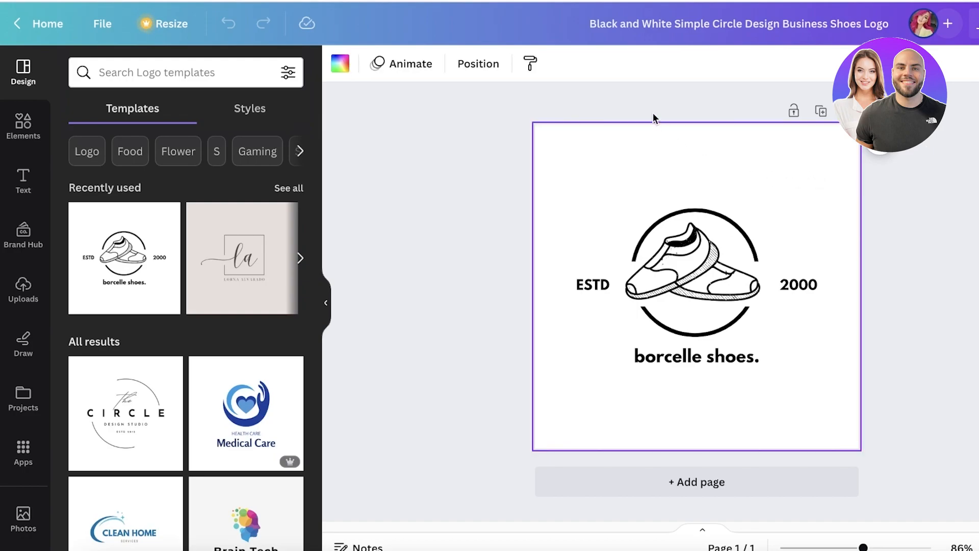
pyautogui.moveTo(645, 112)
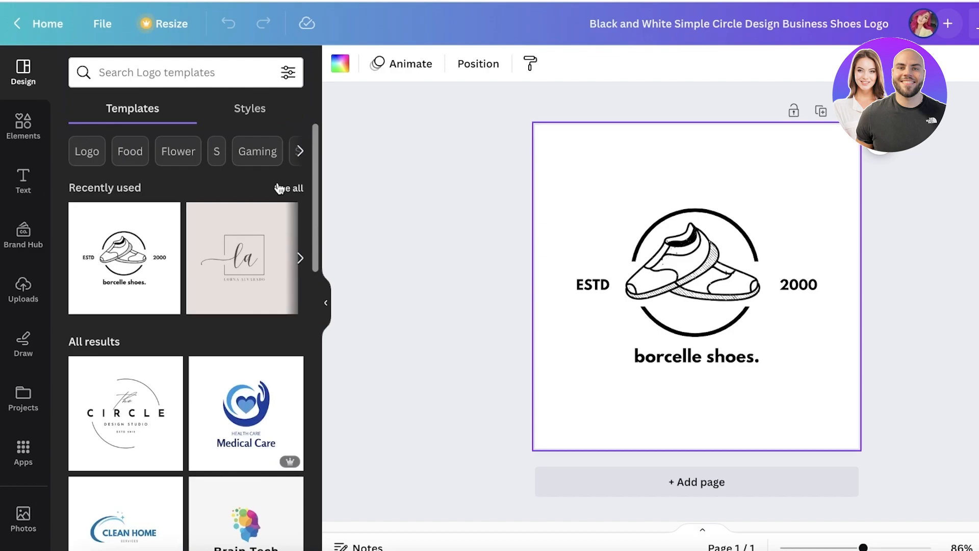
pyautogui.moveTo(417, 163)
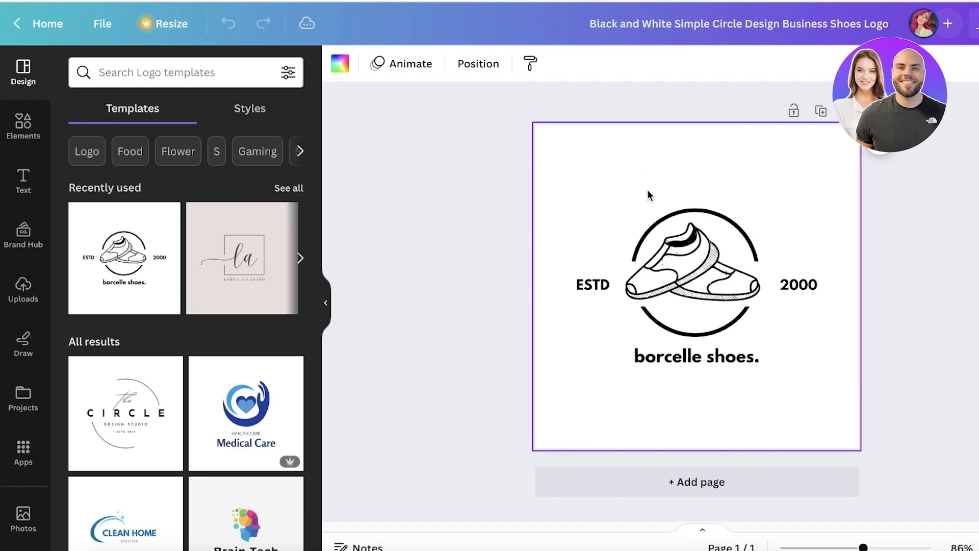
# Change the brand name from 'borcelle shoes.' to 'durden store' and deselect the logo
pyautogui.click(703, 269)
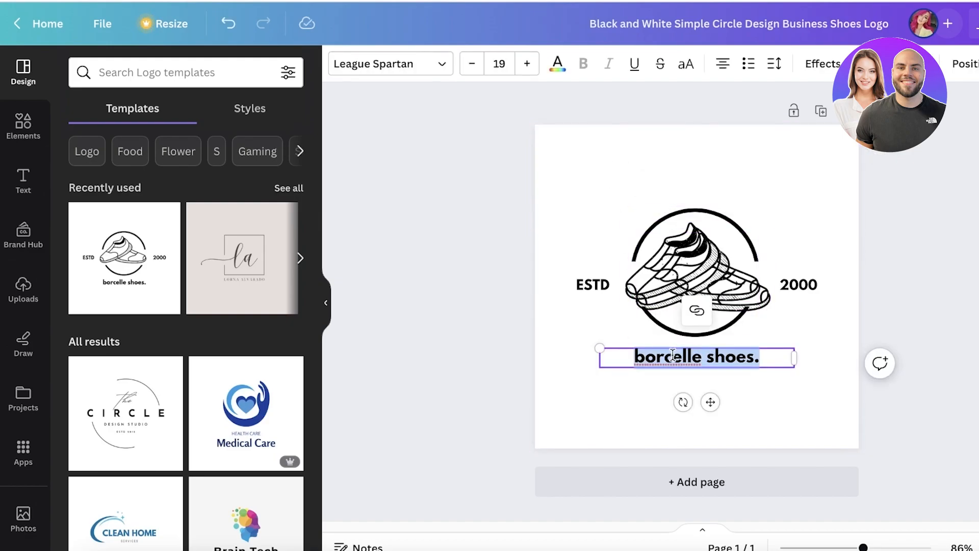
pyautogui.write('durden store')
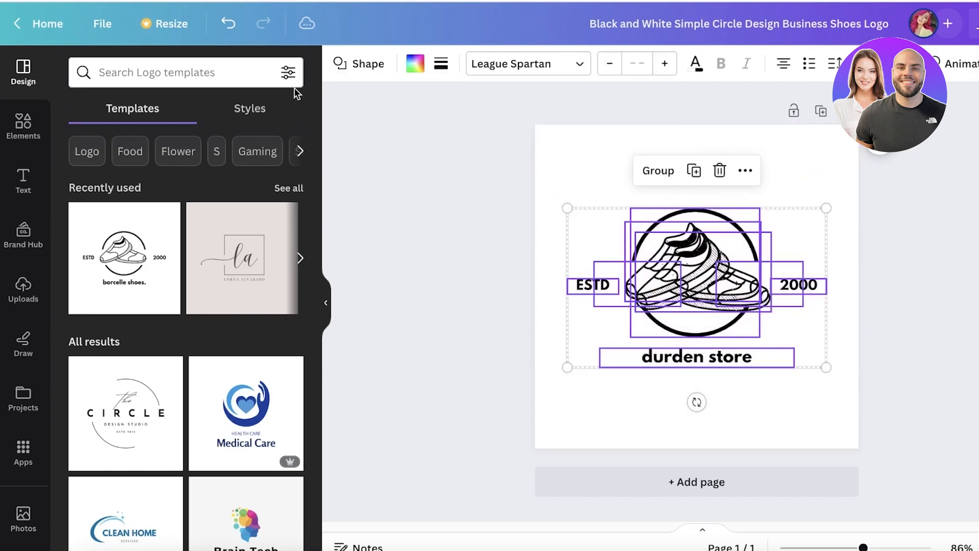
pyautogui.click(415, 63)
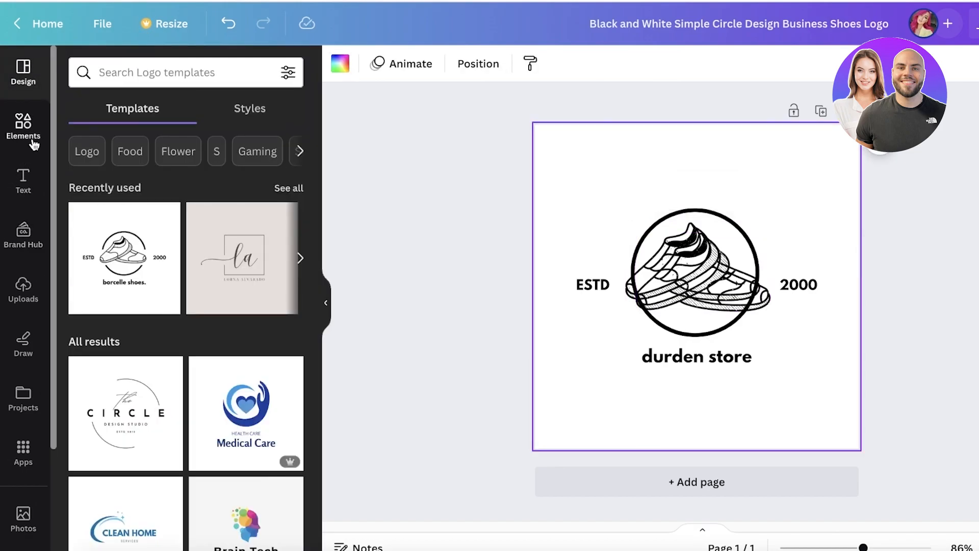
pyautogui.moveTo(28, 81)
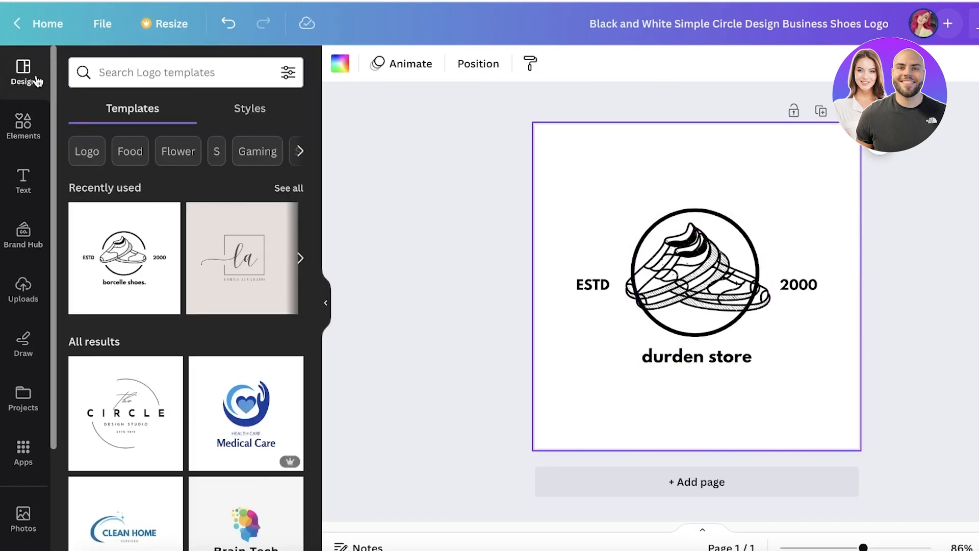
# Search Elements graphics for 'circle gradient' and add the teal-to-magenta gradient circle
pyautogui.click(23, 126)
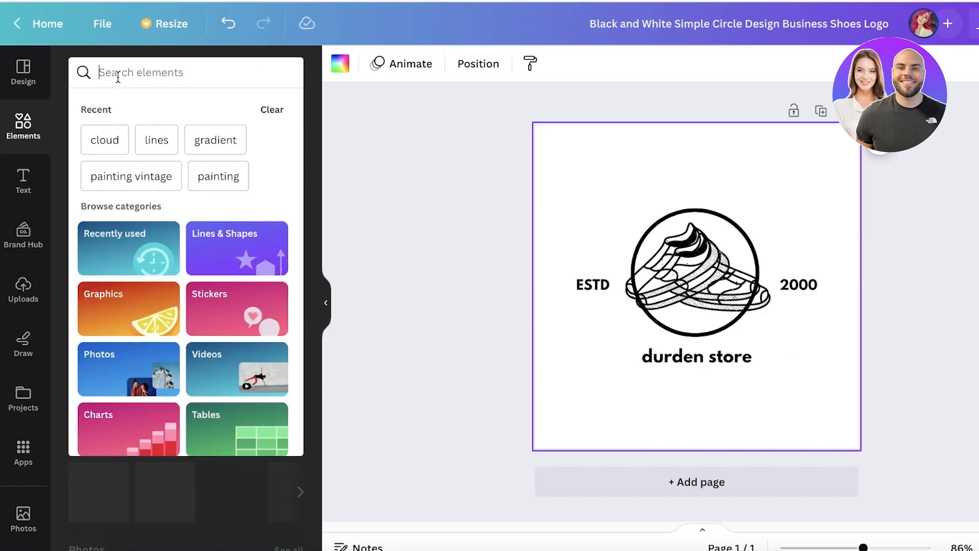
pyautogui.click(23, 125)
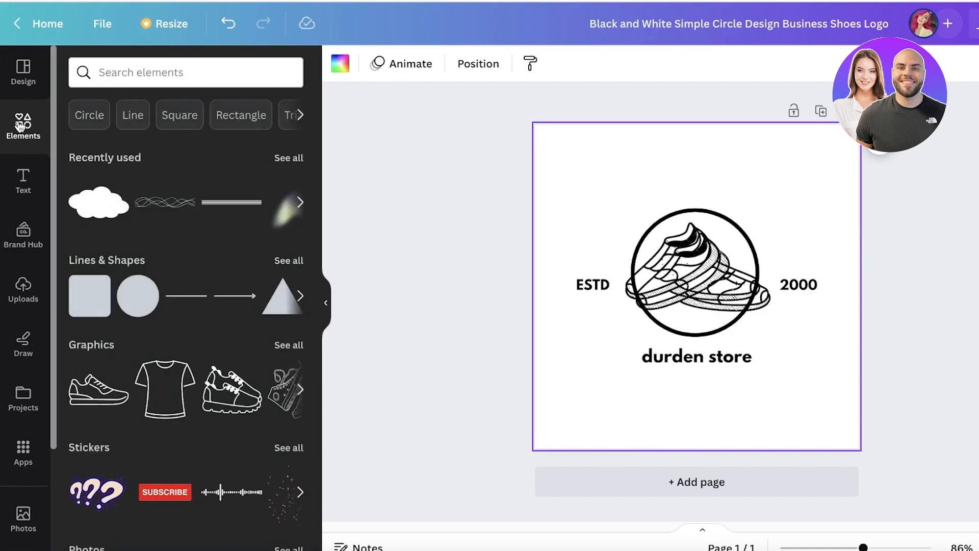
pyautogui.moveTo(148, 58)
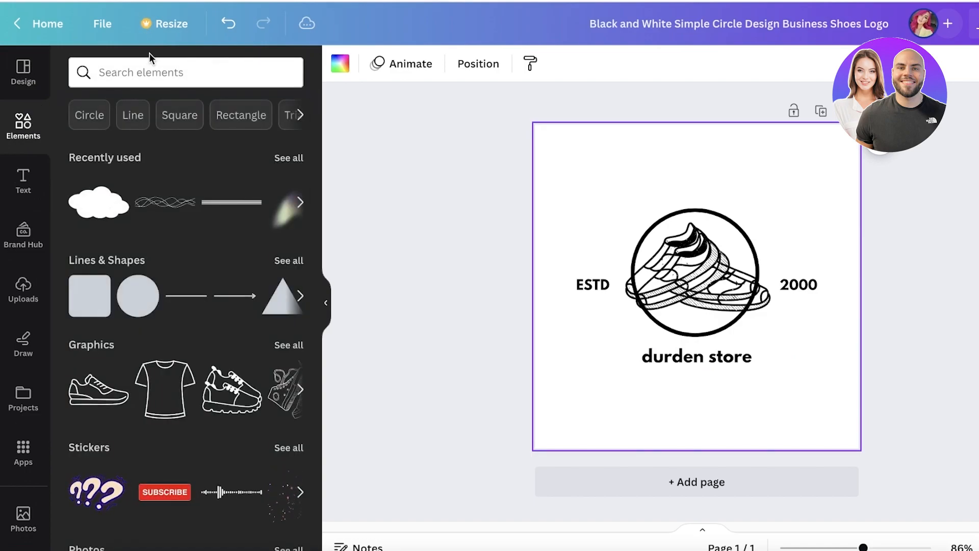
pyautogui.click(186, 72)
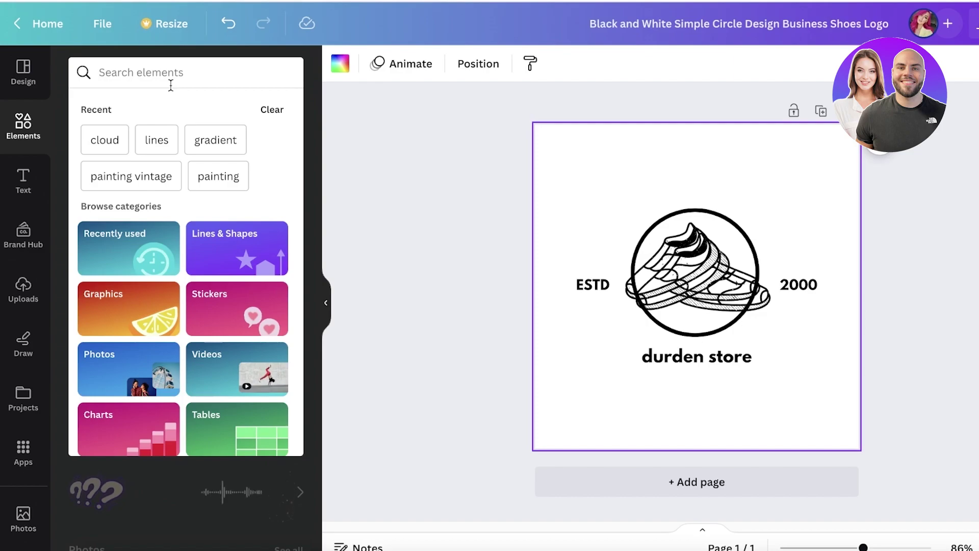
pyautogui.write('circle gradient')
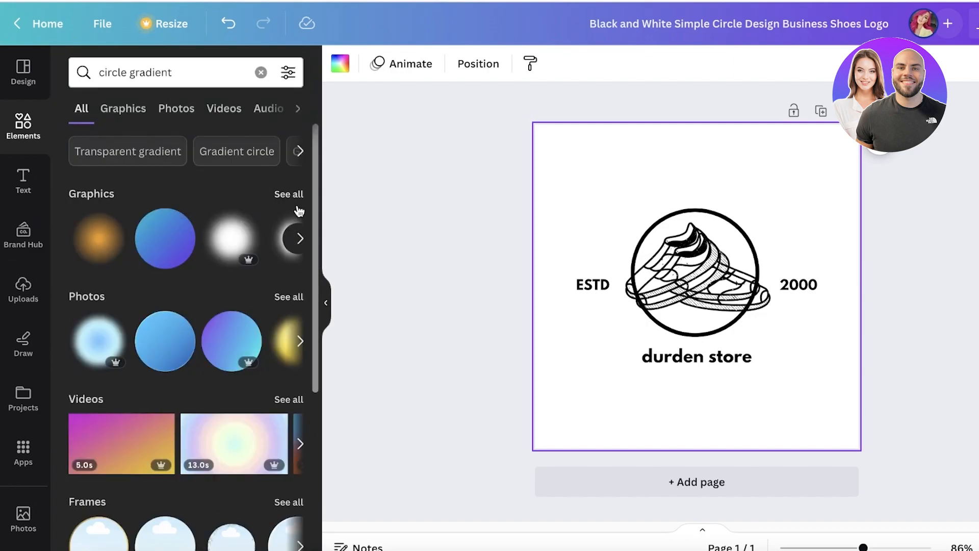
pyautogui.click(123, 108)
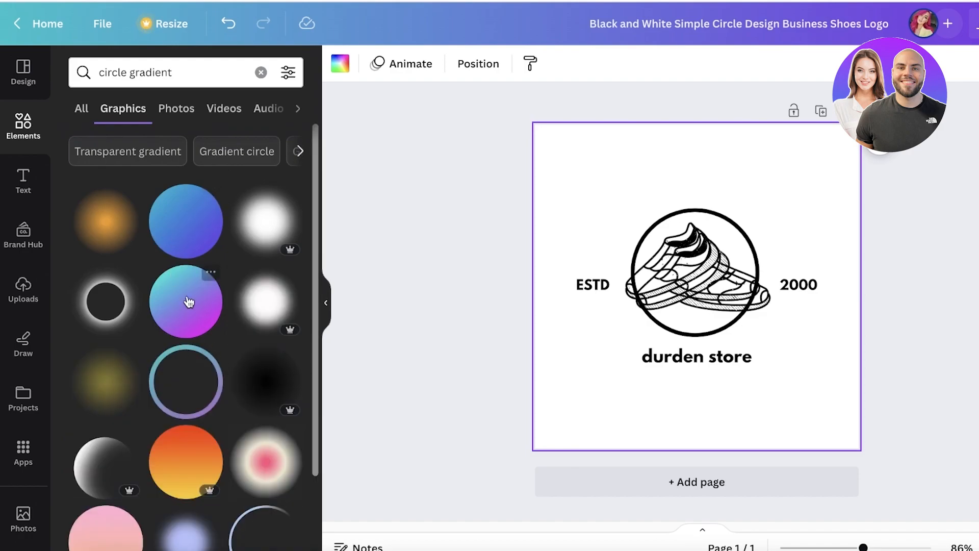
pyautogui.click(186, 301)
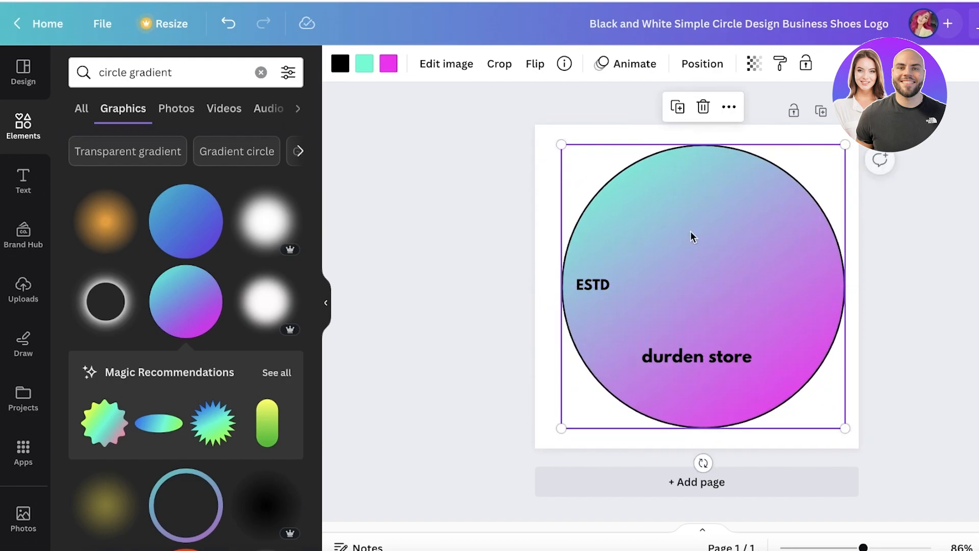
# Send the gradient circle behind the logo, drop its black outline, and recolour it brown-to-pink
pyautogui.rightClick(692, 236)
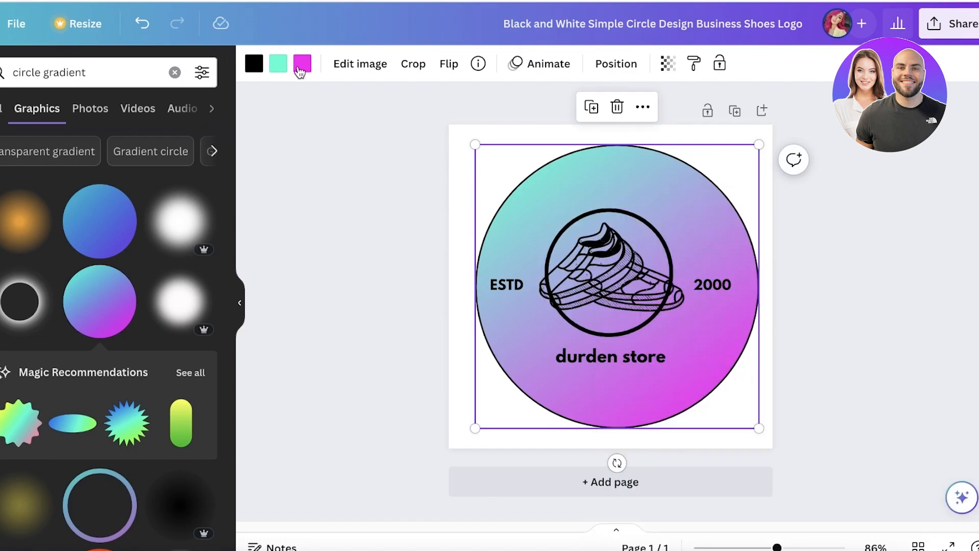
pyautogui.click(301, 63)
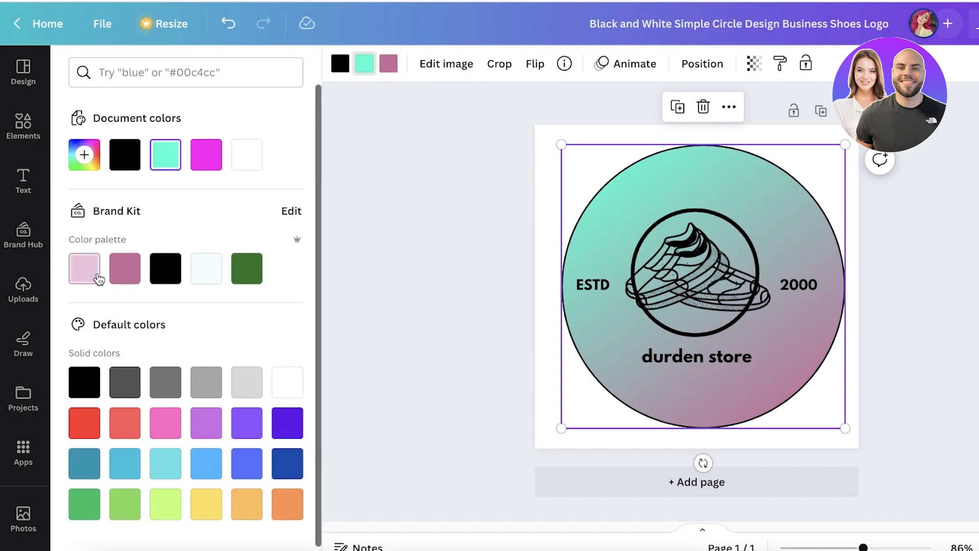
pyautogui.click(246, 269)
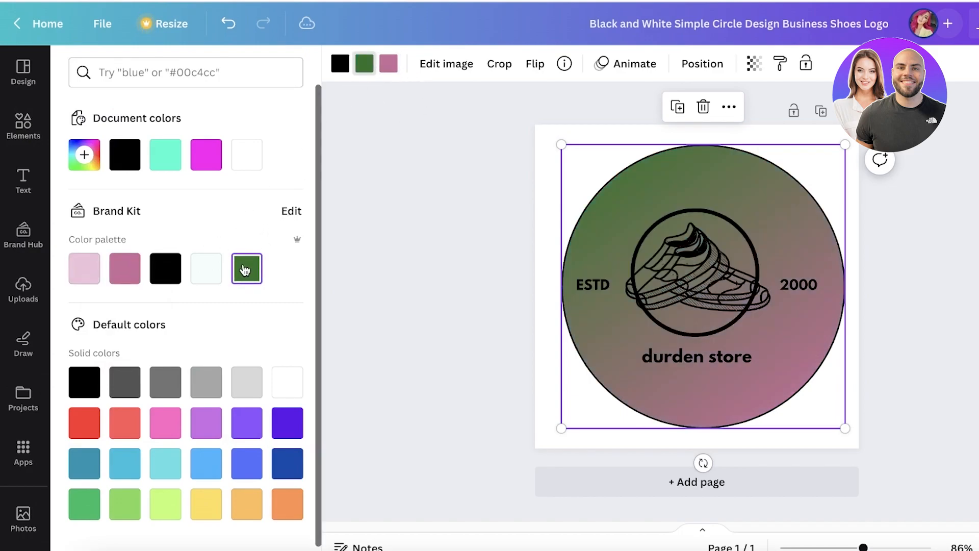
pyautogui.click(206, 268)
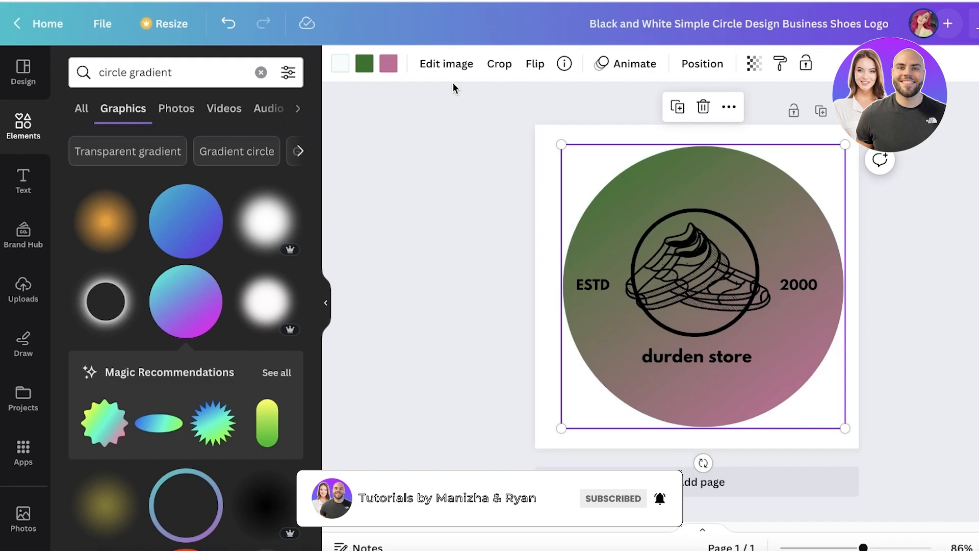
pyautogui.click(364, 63)
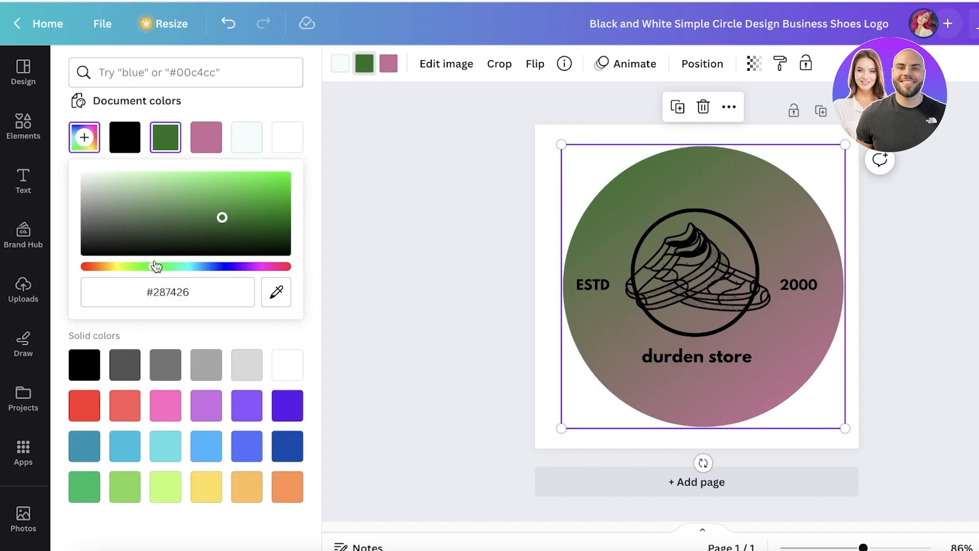
pyautogui.moveTo(222, 216); pyautogui.dragTo(201, 197)
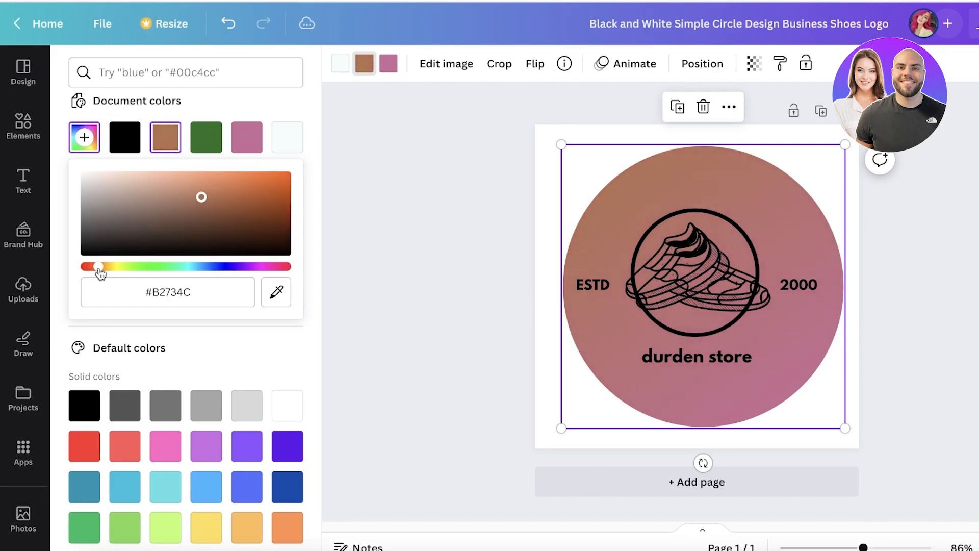
pyautogui.click(23, 126)
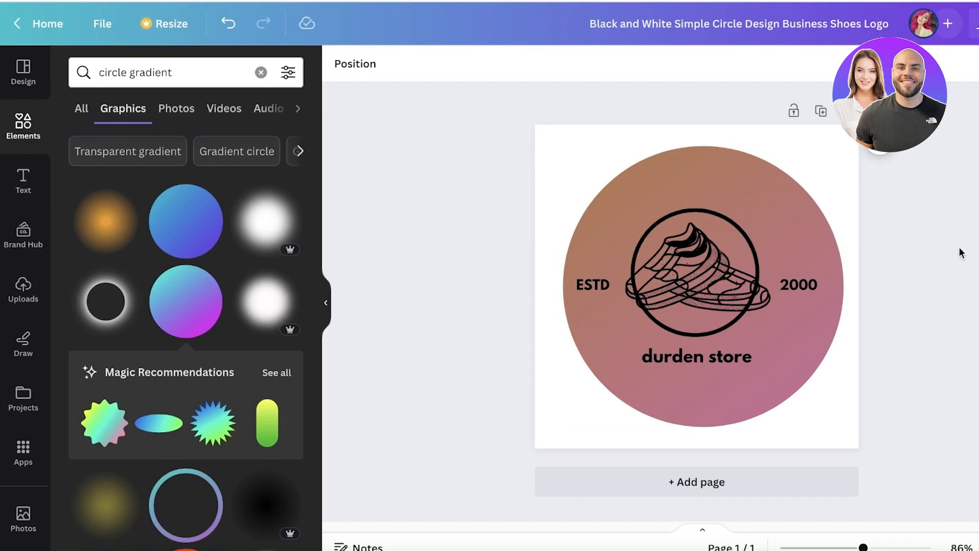
pyautogui.moveTo(811, 97)
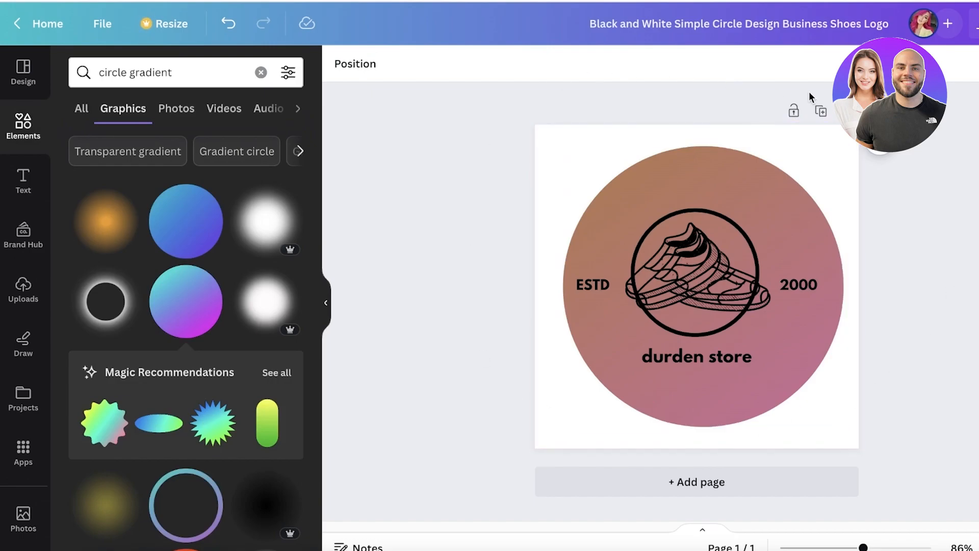
pyautogui.moveTo(876, 306)
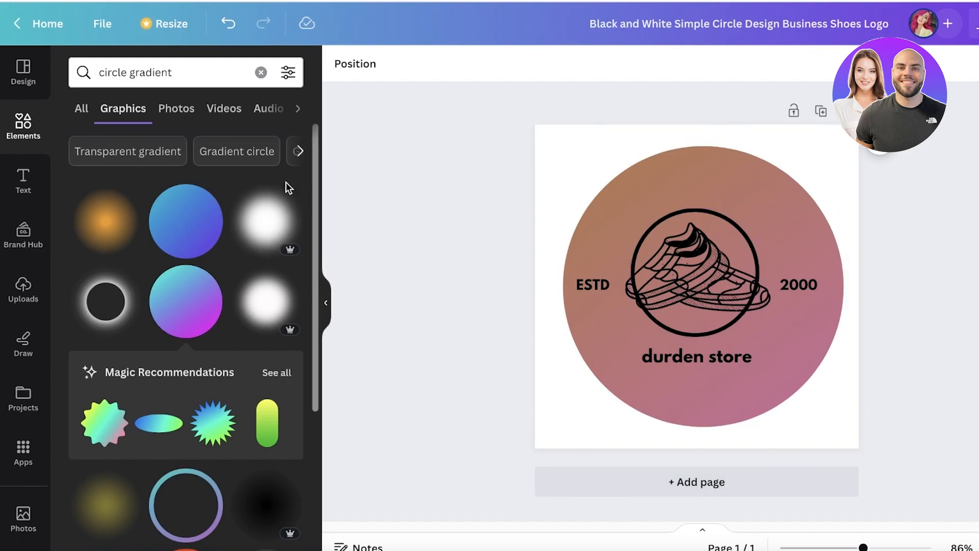
pyautogui.moveTo(321, 175)
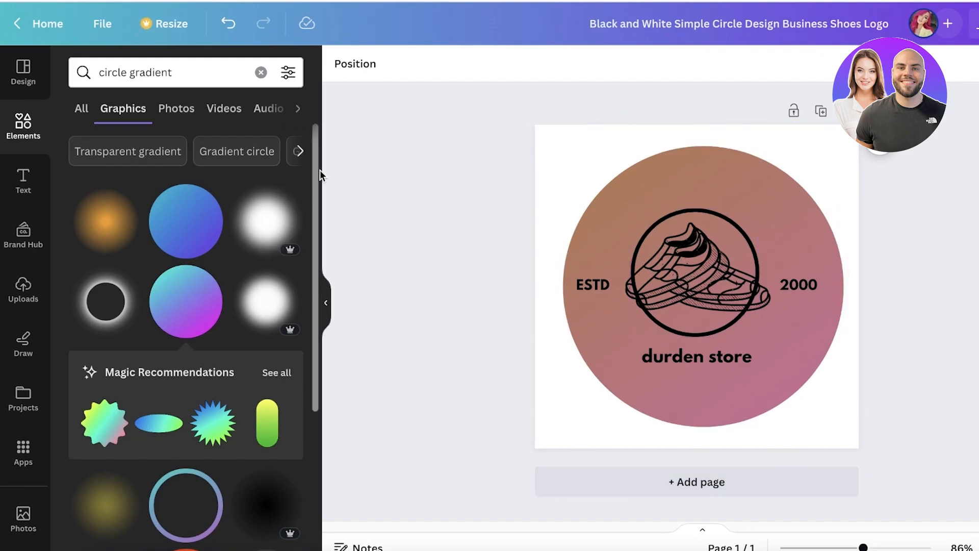
pyautogui.moveTo(534, 147)
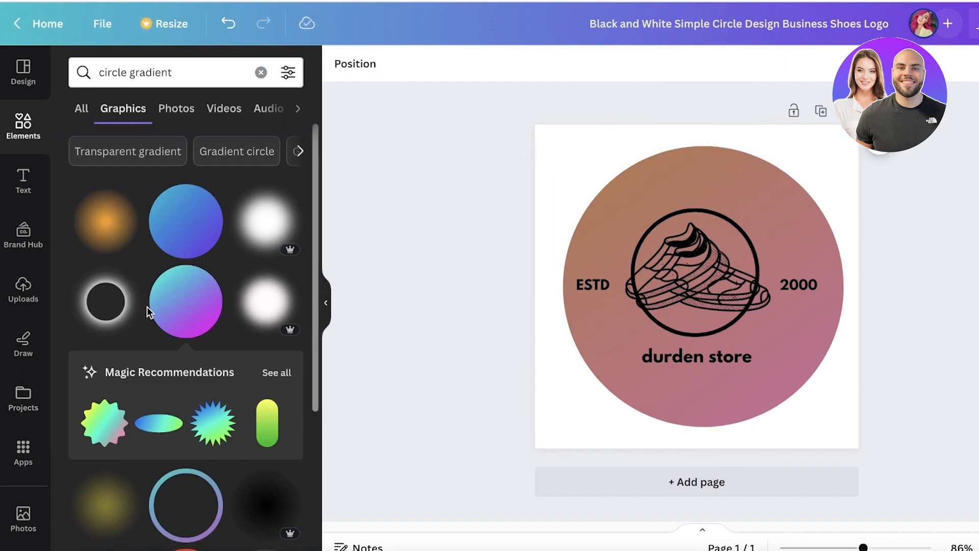
# Search the Apps library for 'background' and try the Background app
pyautogui.click(23, 450)
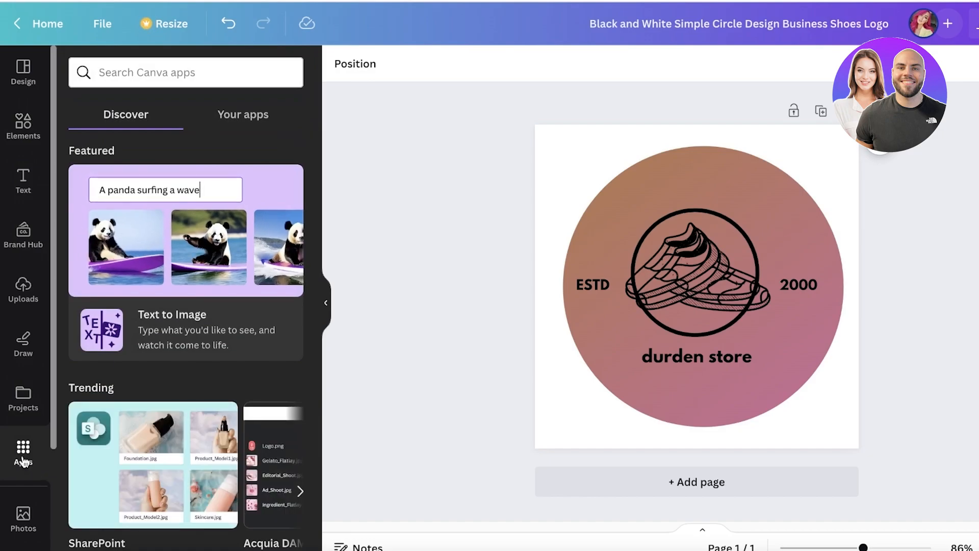
pyautogui.click(186, 72)
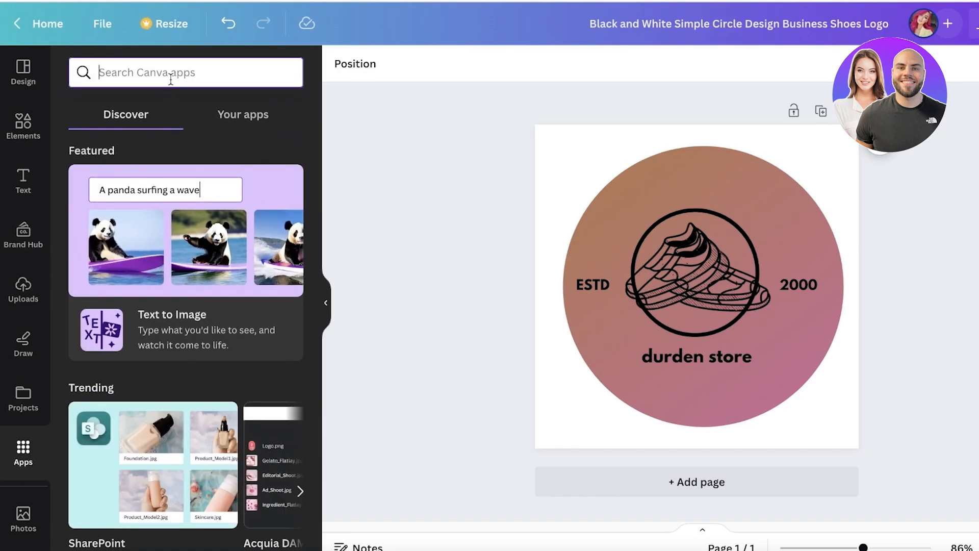
pyautogui.write('background')
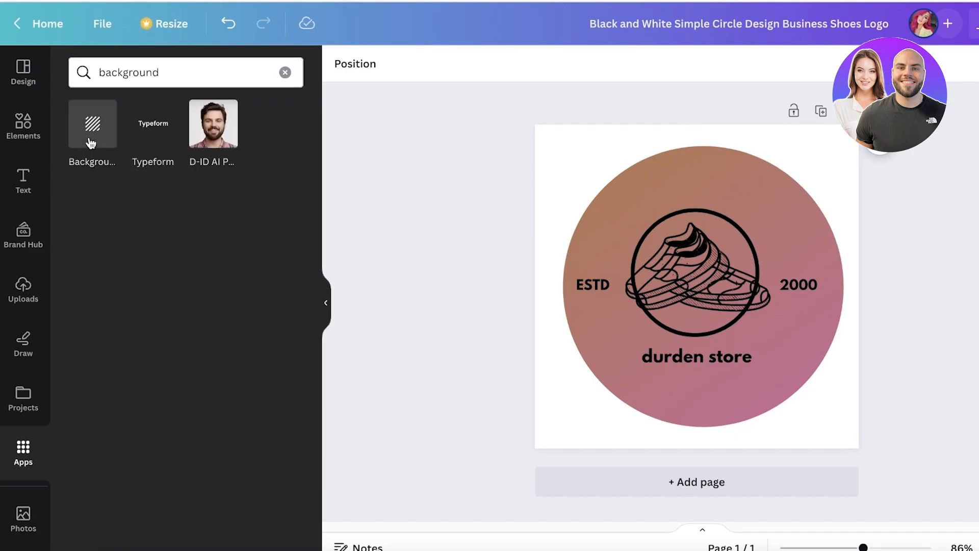
pyautogui.click(285, 72)
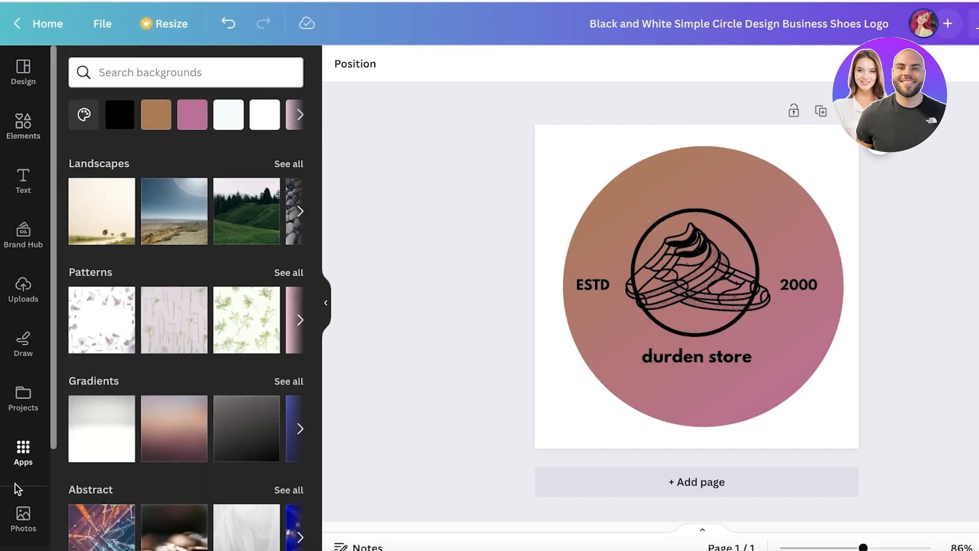
pyautogui.write('background')
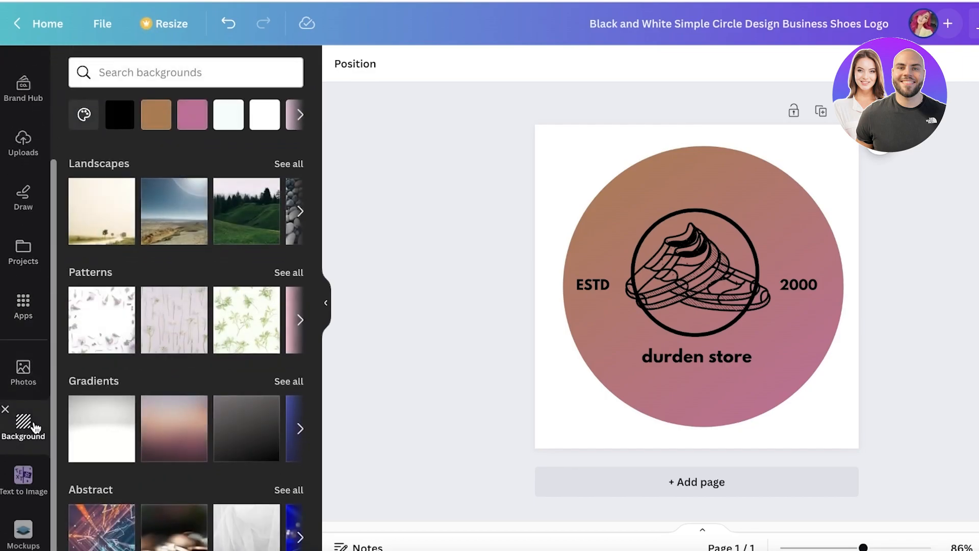
pyautogui.write('background')
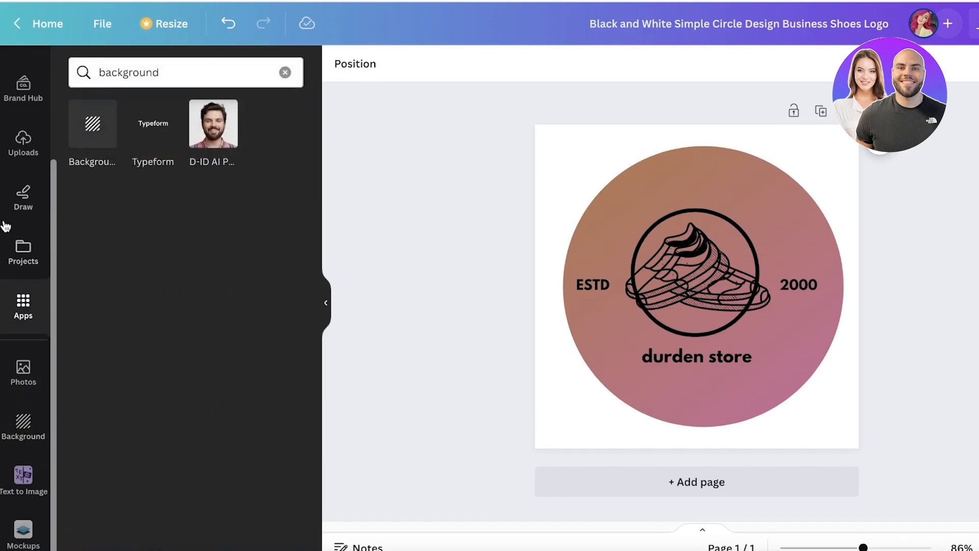
pyautogui.click(23, 72)
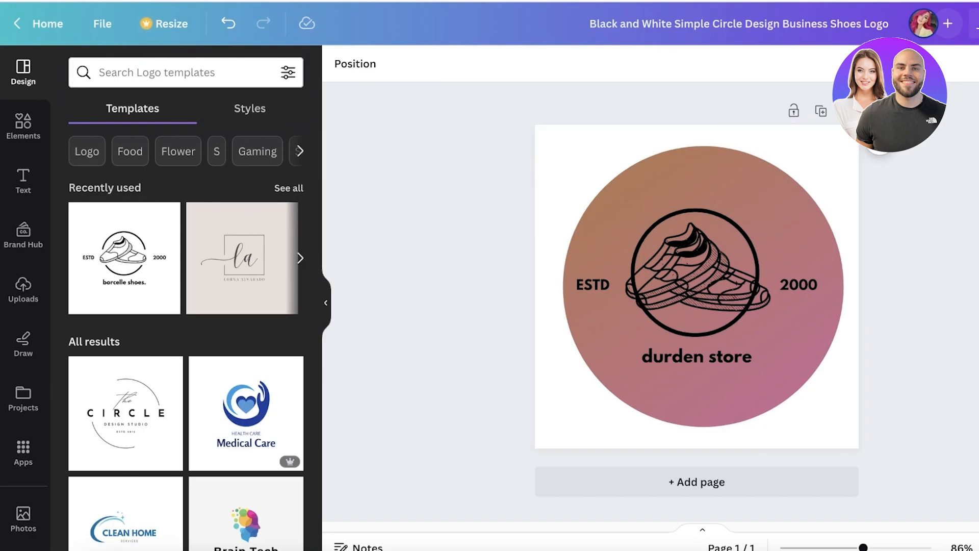
# Export the durden store logo as a PNG from the Share download options
pyautogui.click(944, 24)
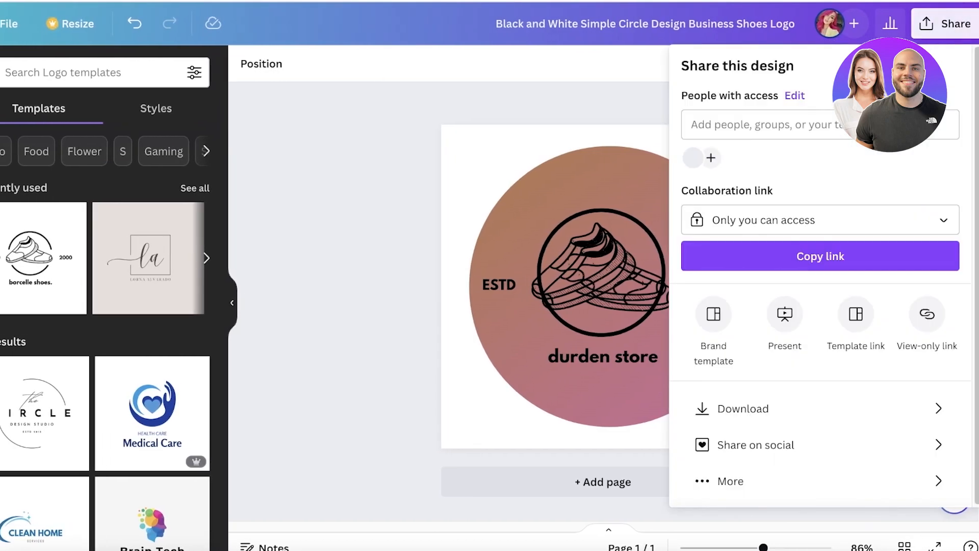
pyautogui.click(744, 409)
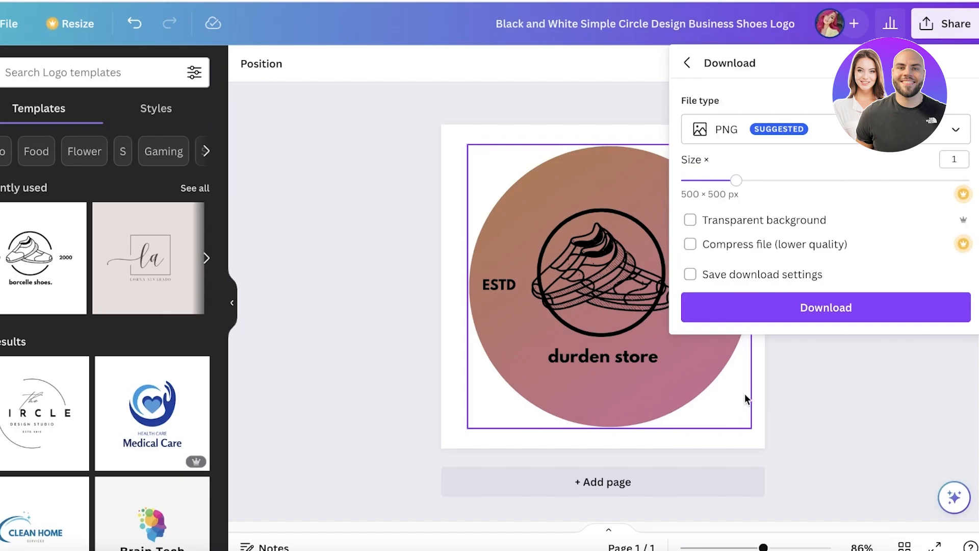
pyautogui.click(825, 307)
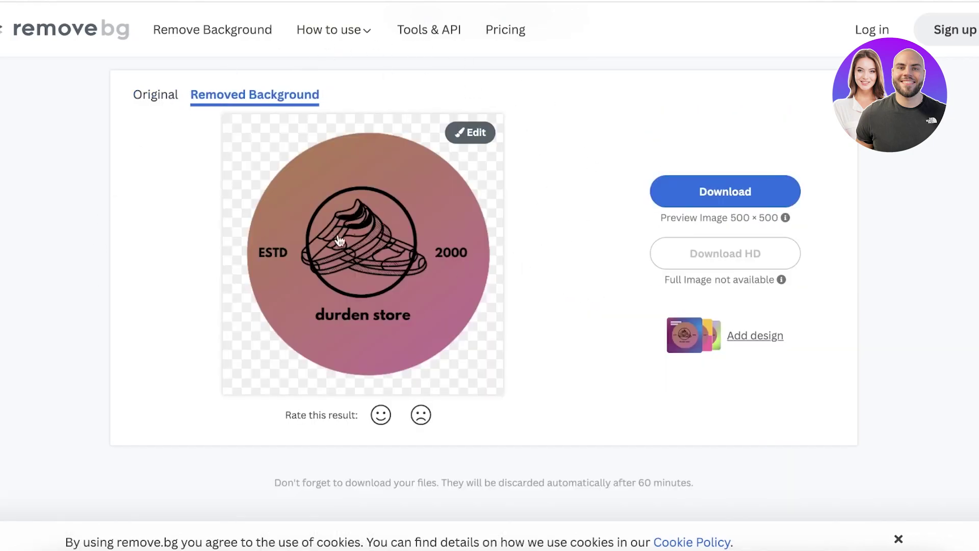
pyautogui.moveTo(480, 201)
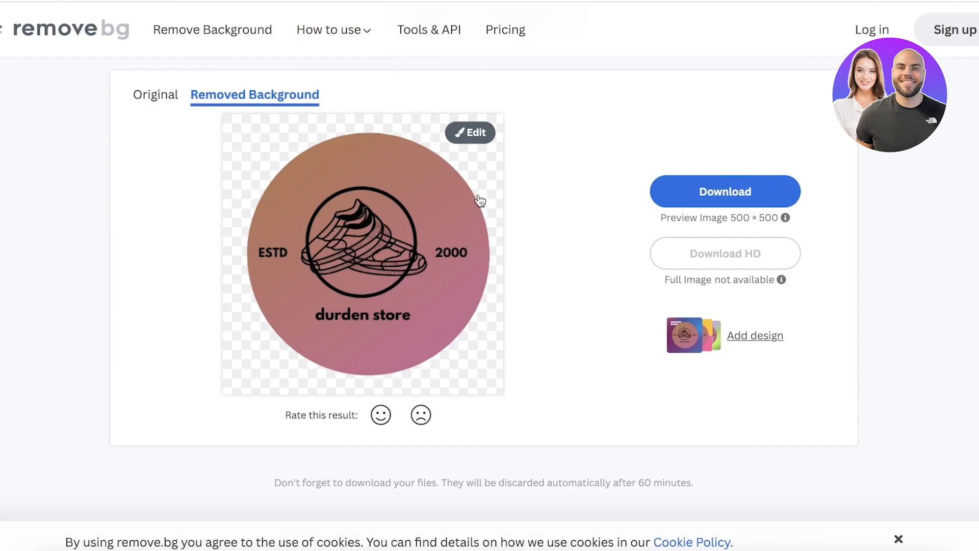
pyautogui.moveTo(306, 188)
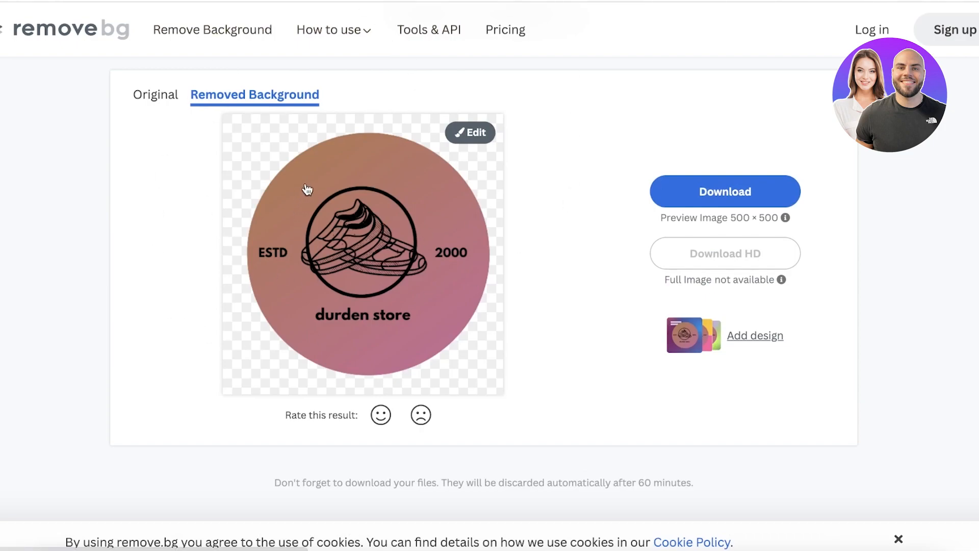
pyautogui.moveTo(454, 180)
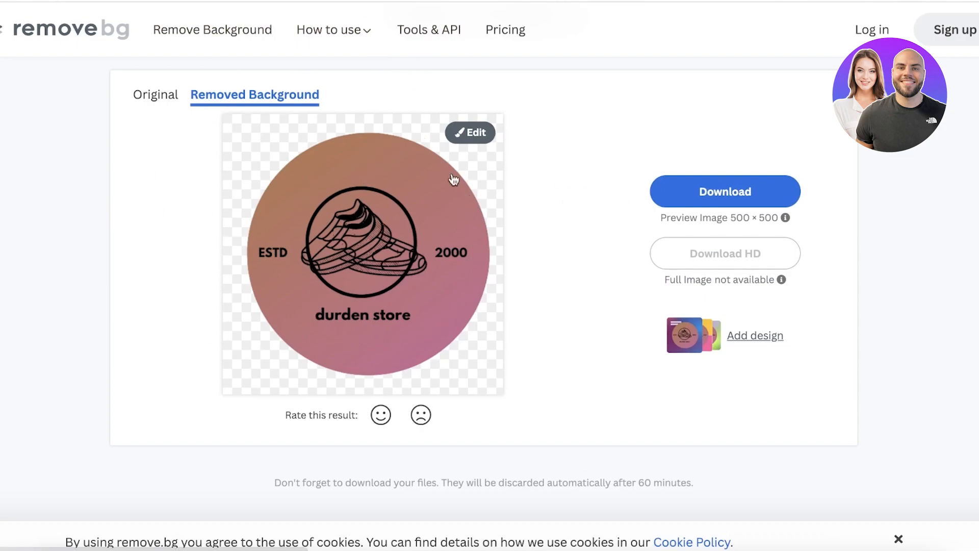
pyautogui.moveTo(495, 102)
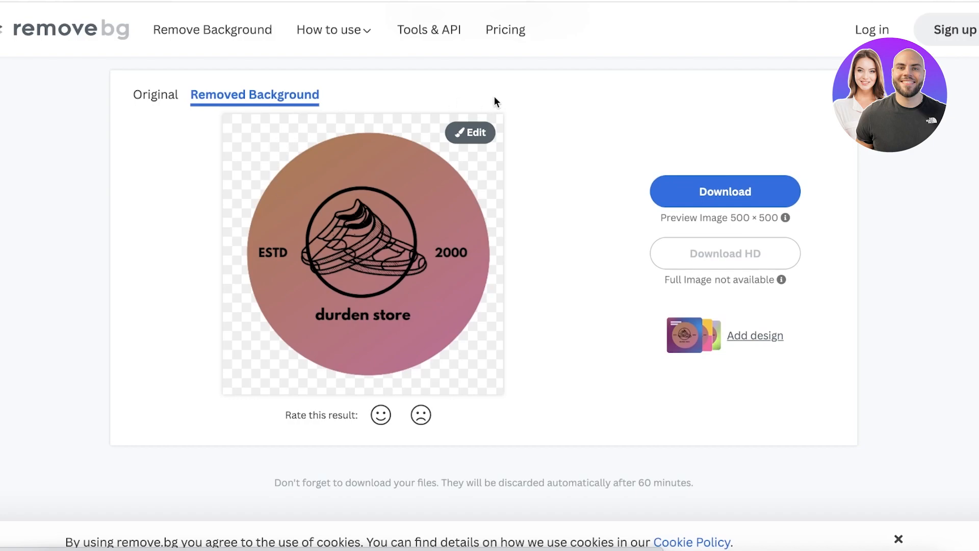
pyautogui.moveTo(276, 120)
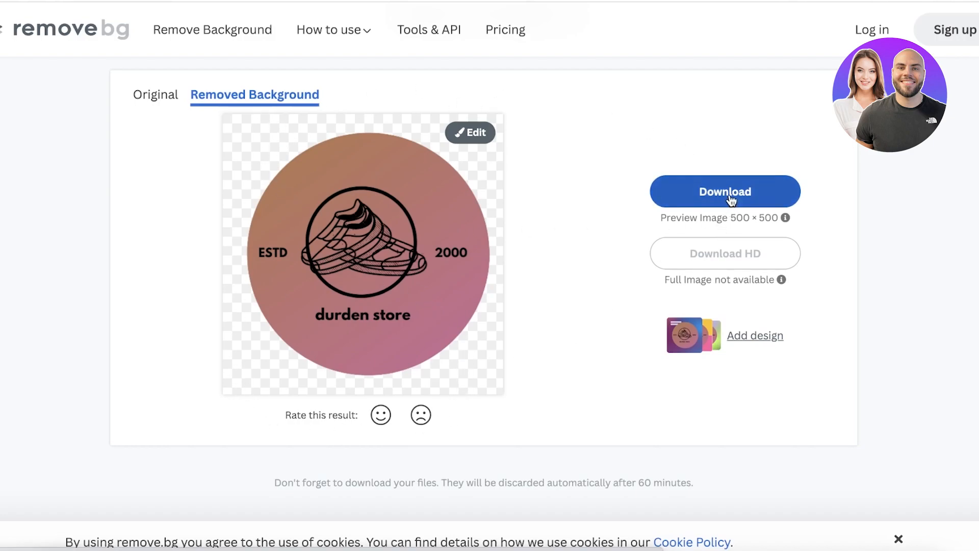
# Download the background-removed durden store logo from remove.bg's preview
pyautogui.click(725, 192)
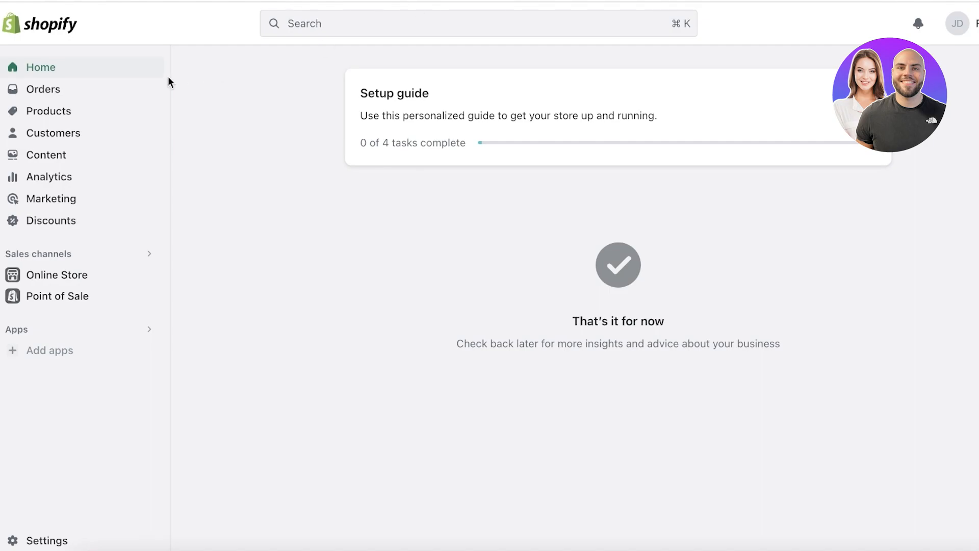
# Go to Online Store themes and open the Dawn theme in Customize
pyautogui.click(57, 275)
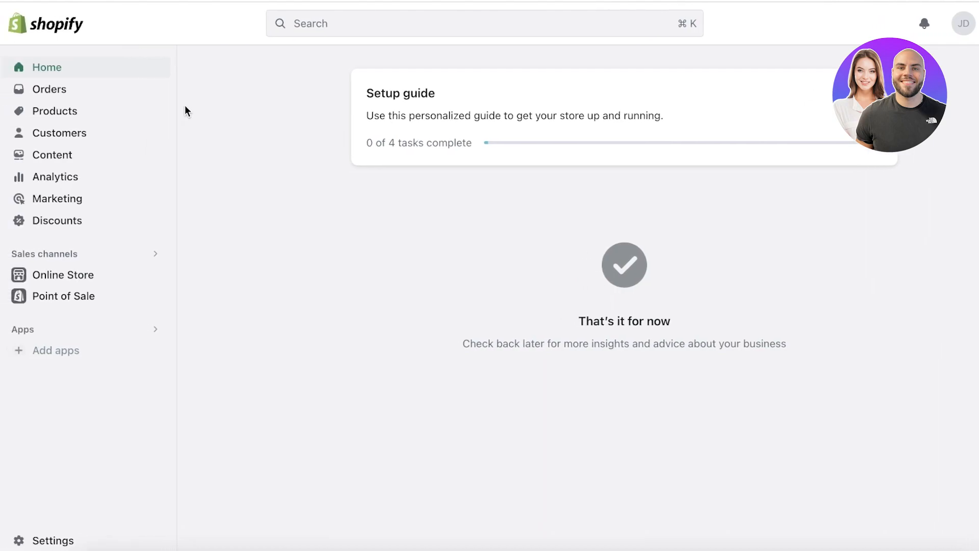
pyautogui.moveTo(65, 275)
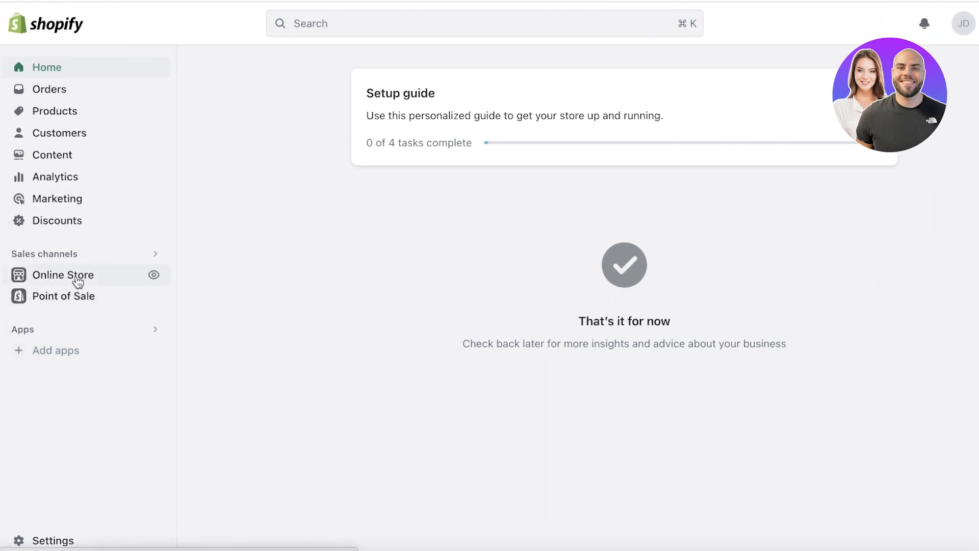
pyautogui.click(70, 275)
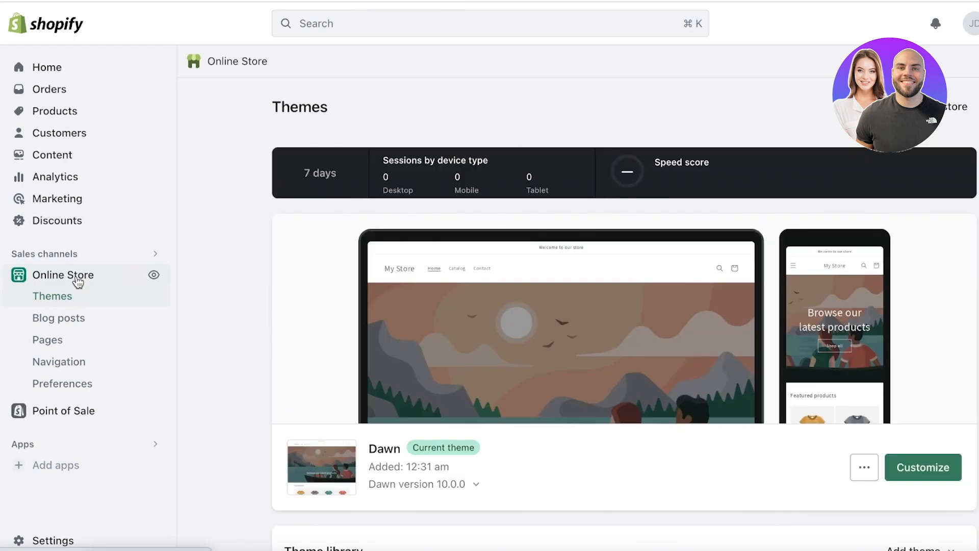
pyautogui.moveTo(959, 486)
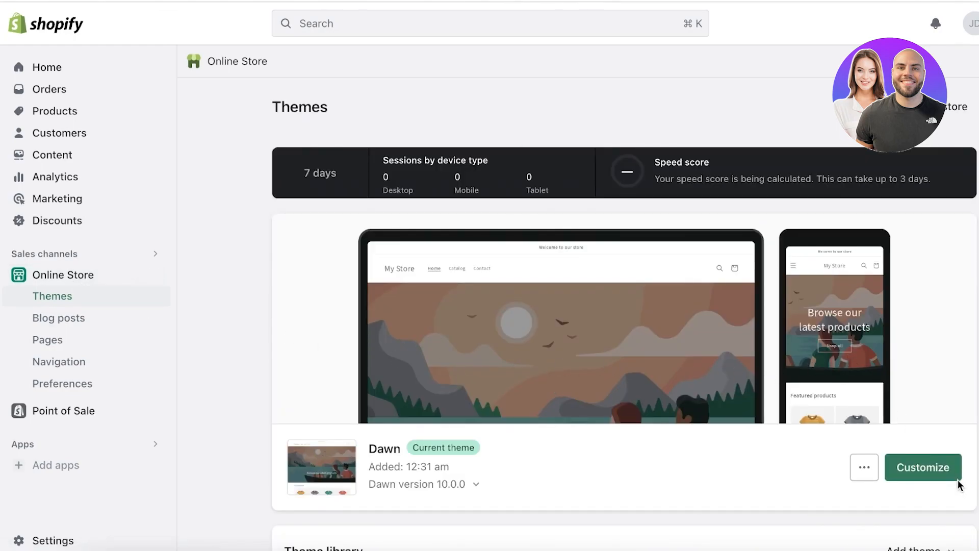
pyautogui.scroll(-3)
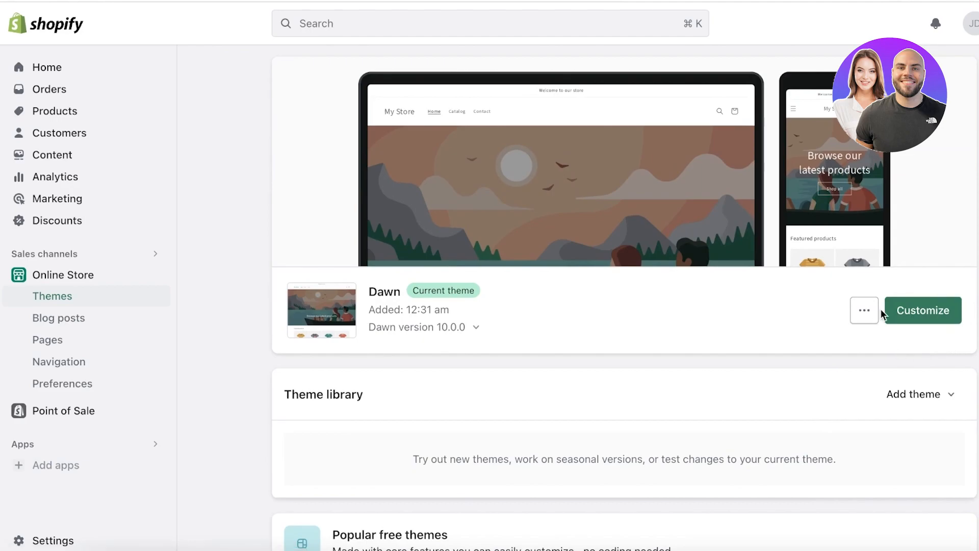
pyautogui.moveTo(923, 310)
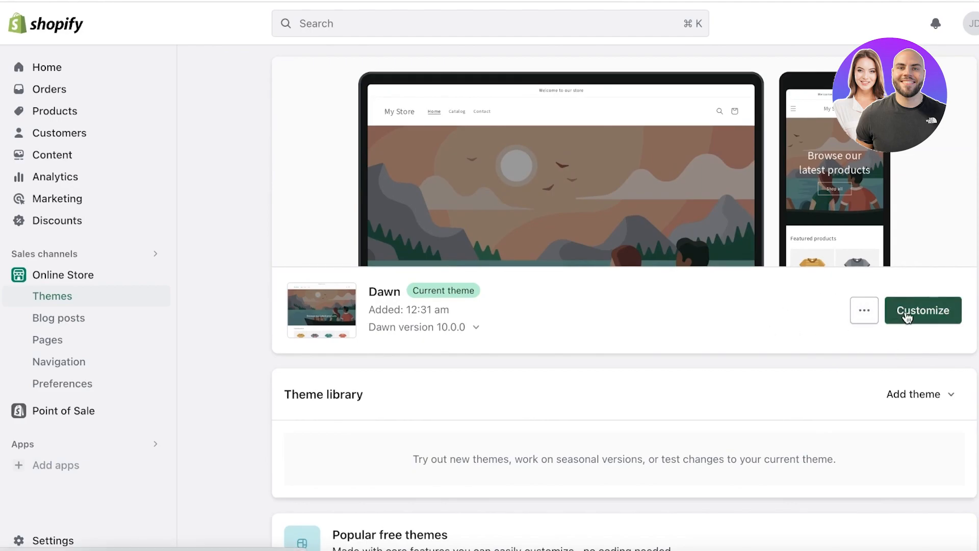
pyautogui.click(923, 311)
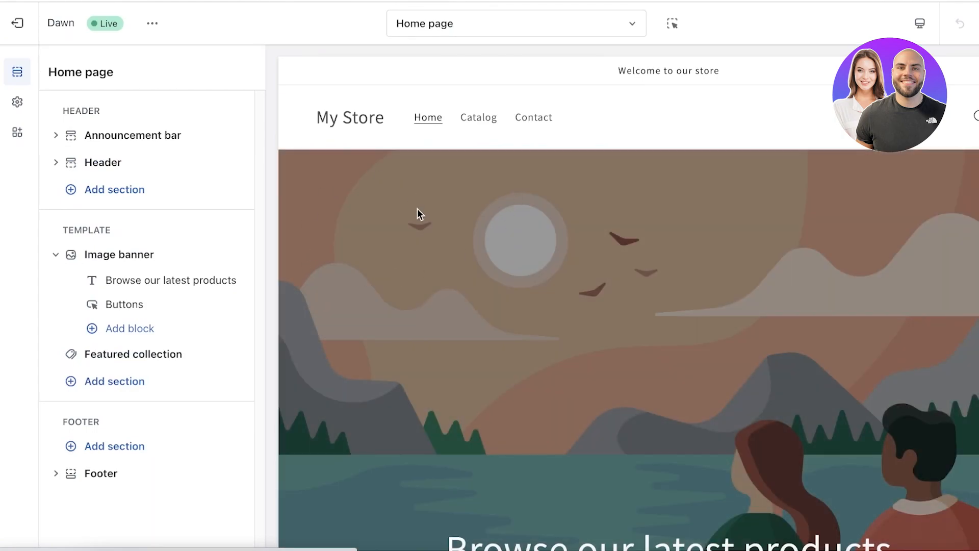
pyautogui.moveTo(17, 102)
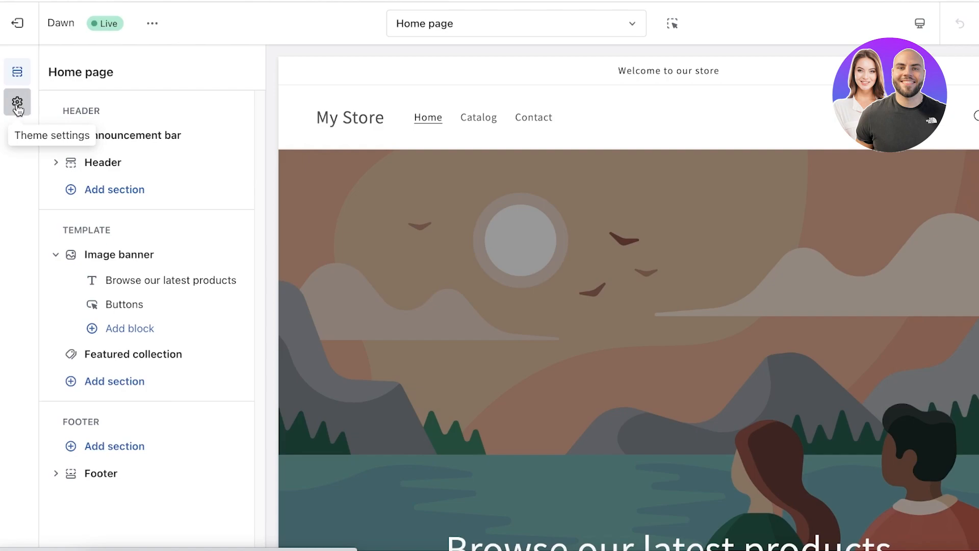
# Open Theme settings and begin choosing a Favicon image under Logo
pyautogui.click(17, 103)
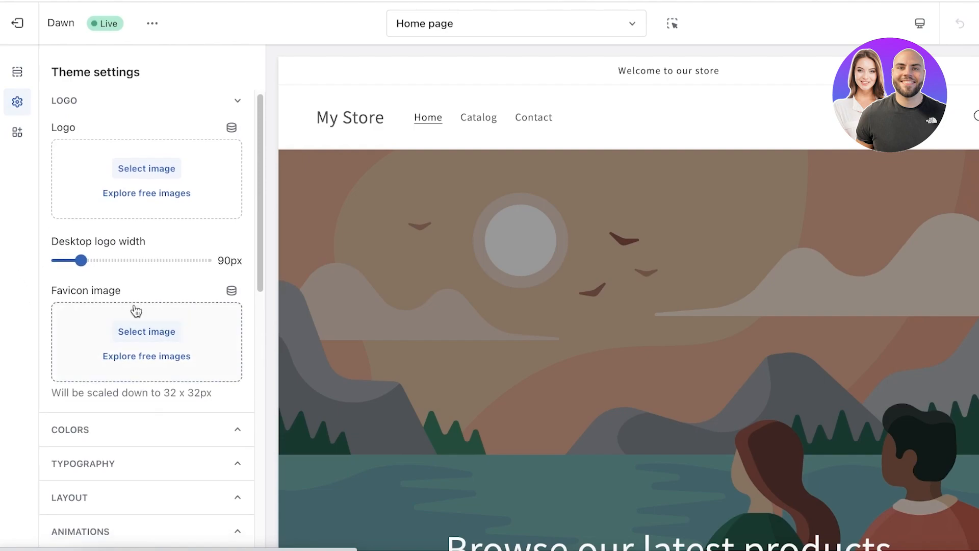
pyautogui.moveTo(122, 326)
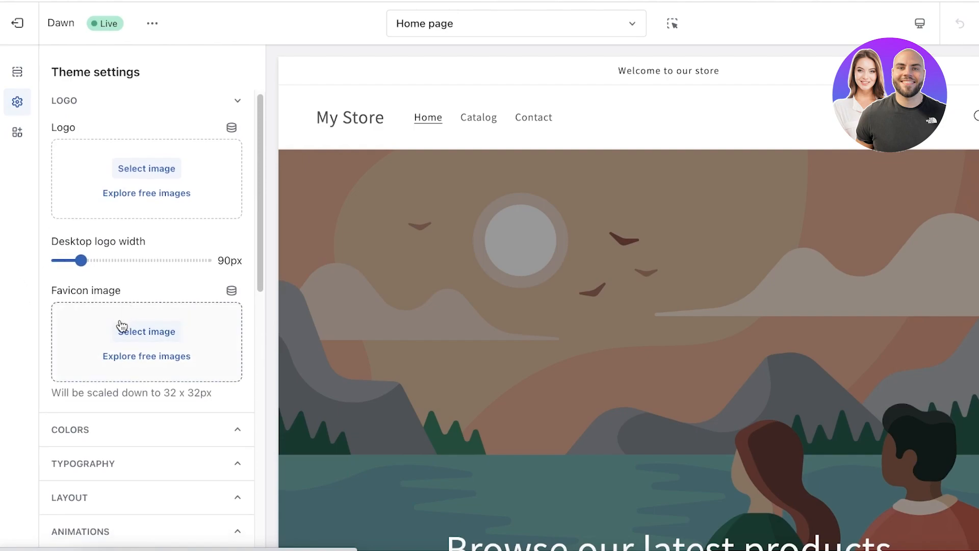
pyautogui.click(146, 331)
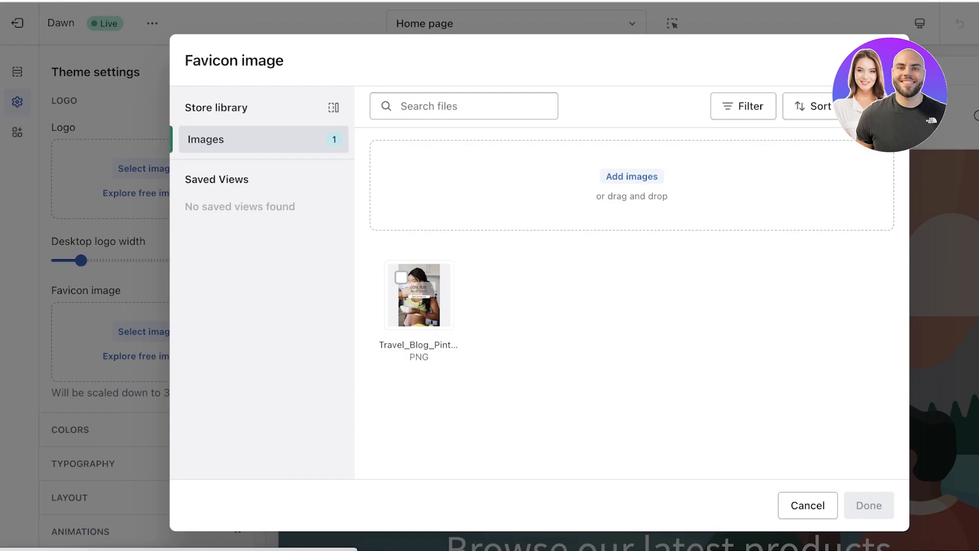
# Upload the background-removed logo PNG and confirm it as the Dawn favicon
pyautogui.click(632, 176)
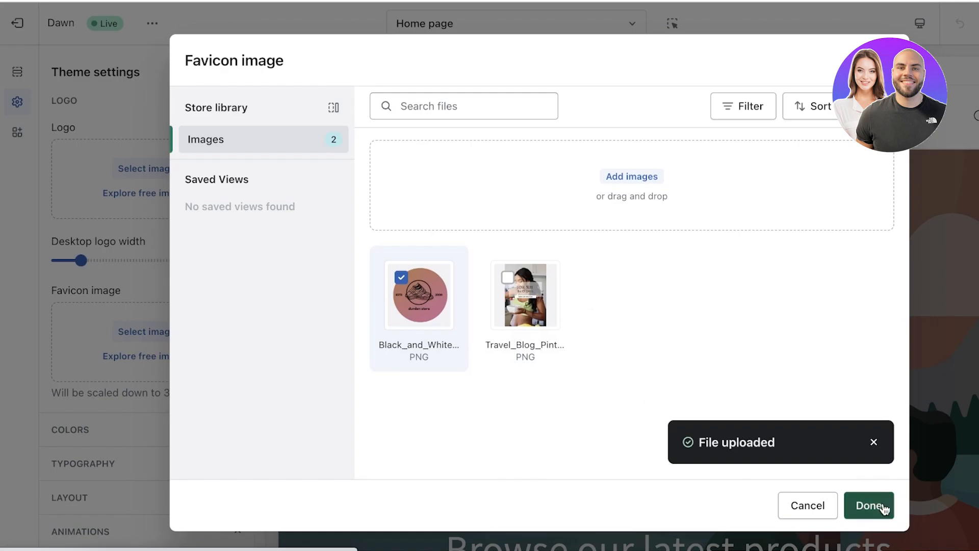
pyautogui.click(869, 506)
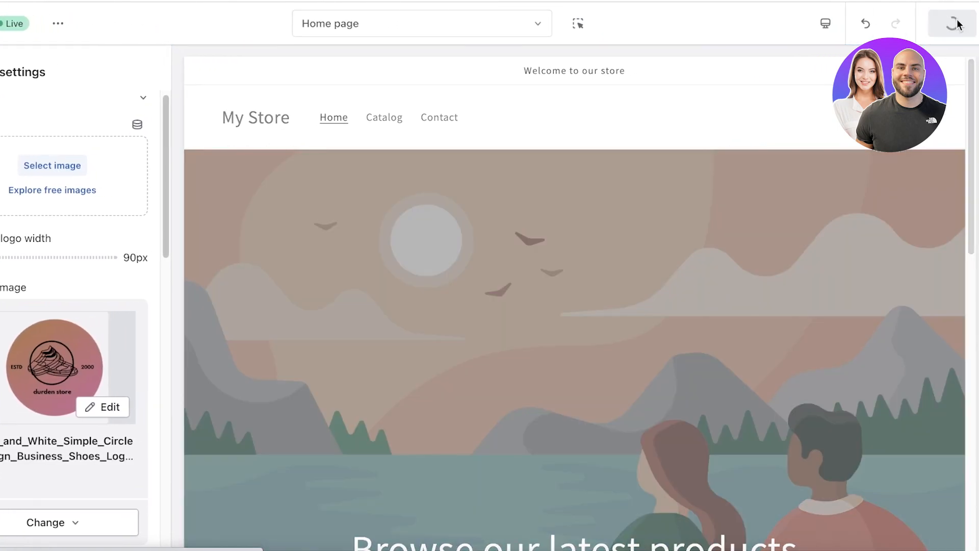
# Save the Dawn theme with the sneaker logo as its favicon
pyautogui.click(952, 23)
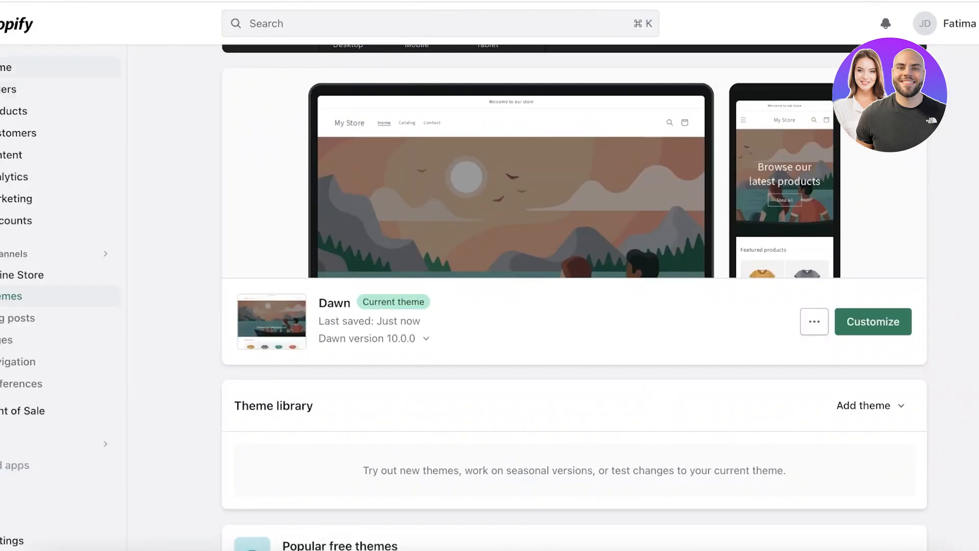
# Return to the Shopify admin home, where the setup guide shows 1 of 4 tasks done
pyautogui.click(46, 67)
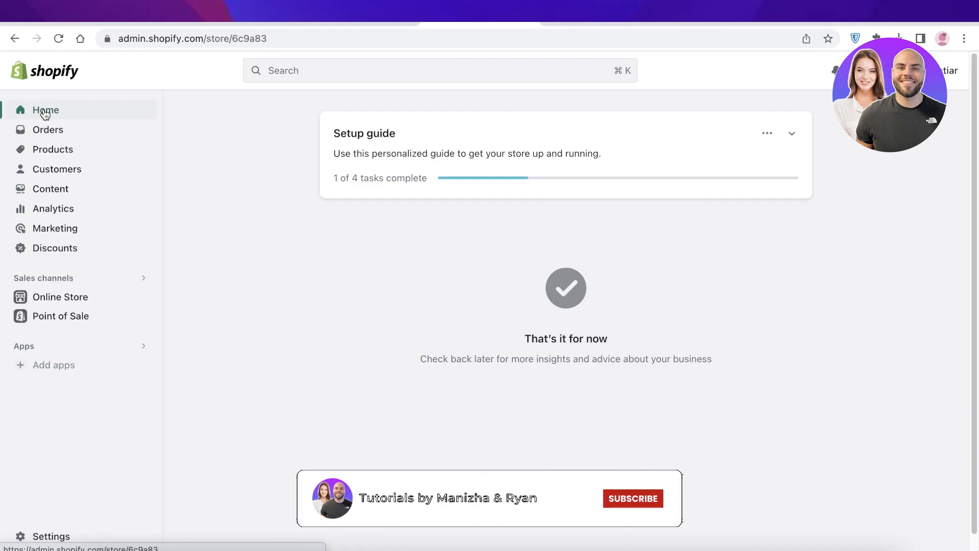
pyautogui.click(632, 498)
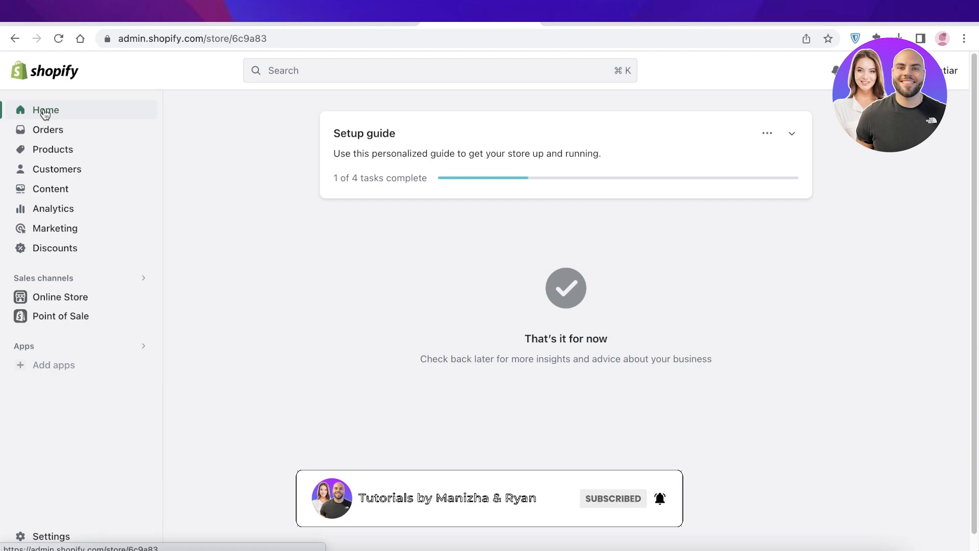